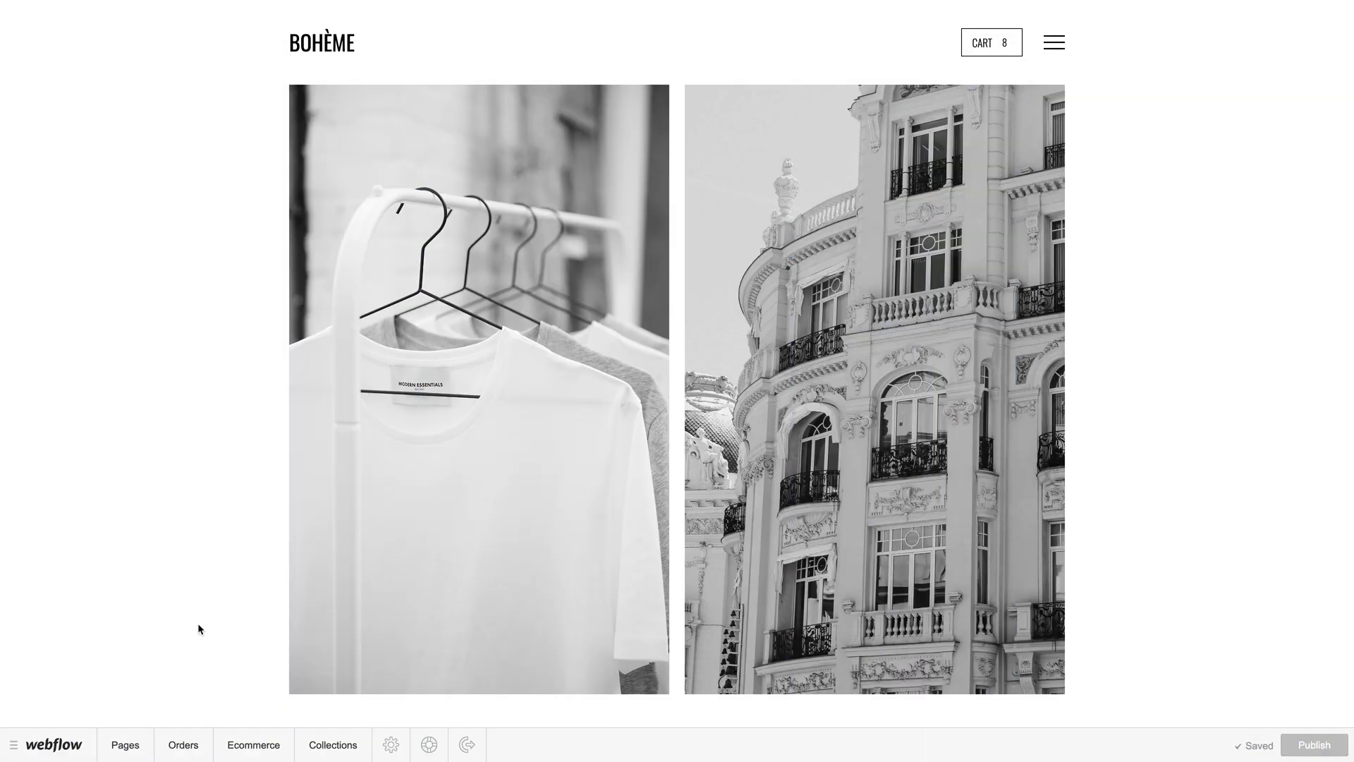
Bring up the Editor login overlay on the live Bohème site
left_click(253, 744)
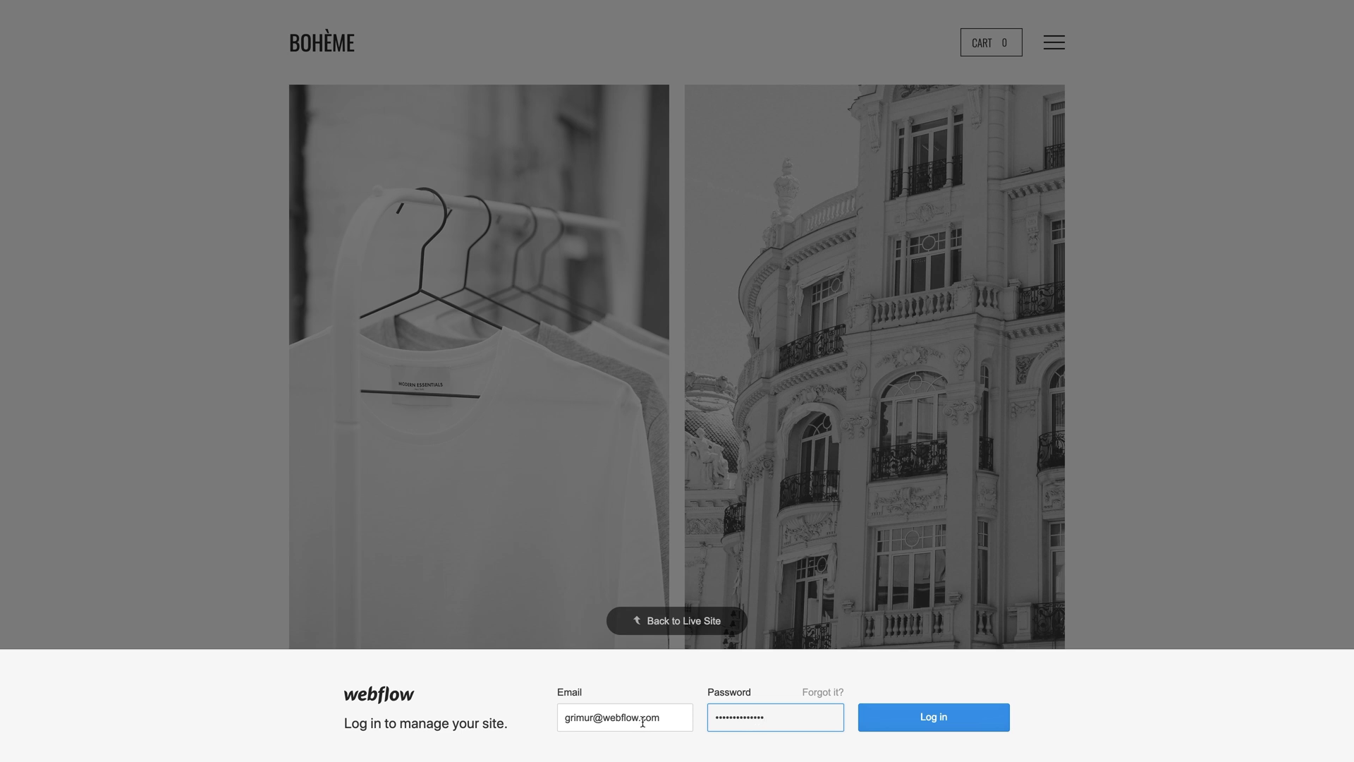
Log in and reach the Products list showing the eight published products
left_click(932, 717)
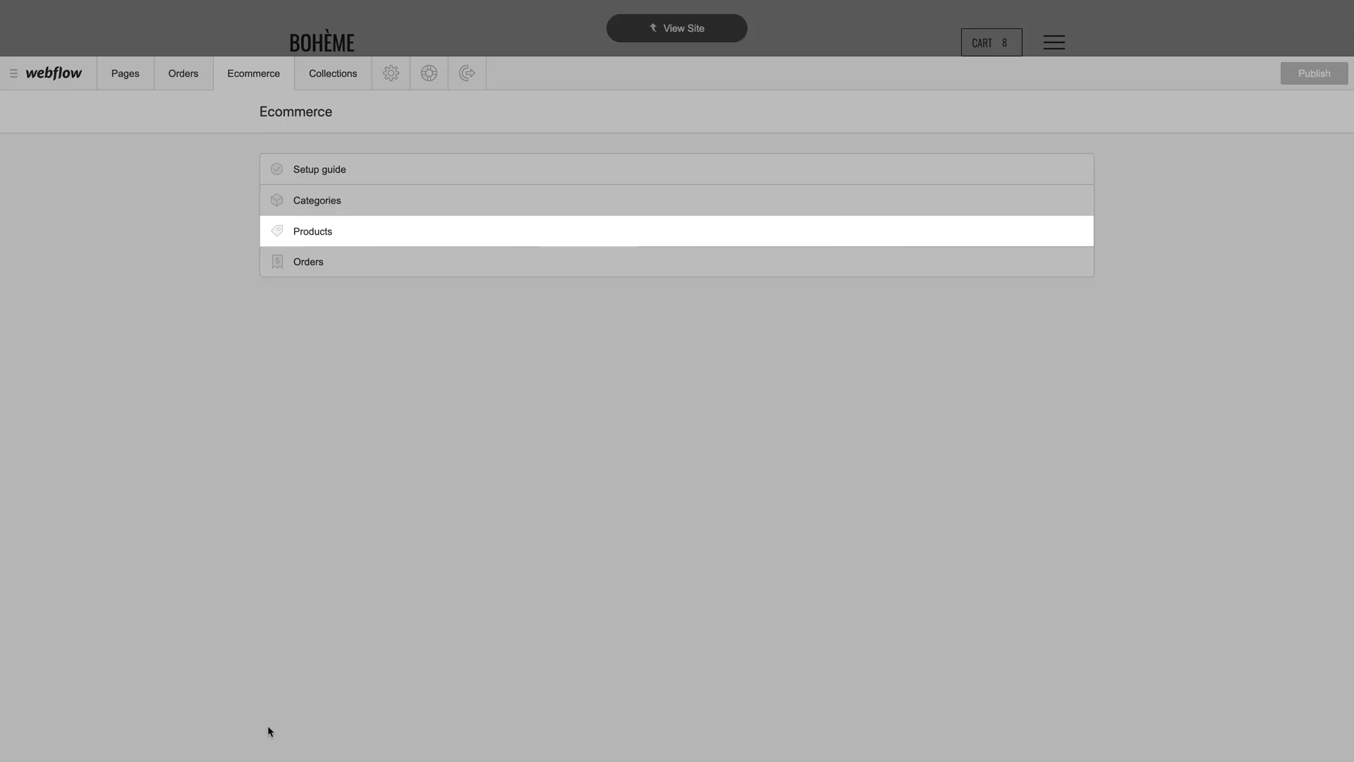
left_click(311, 230)
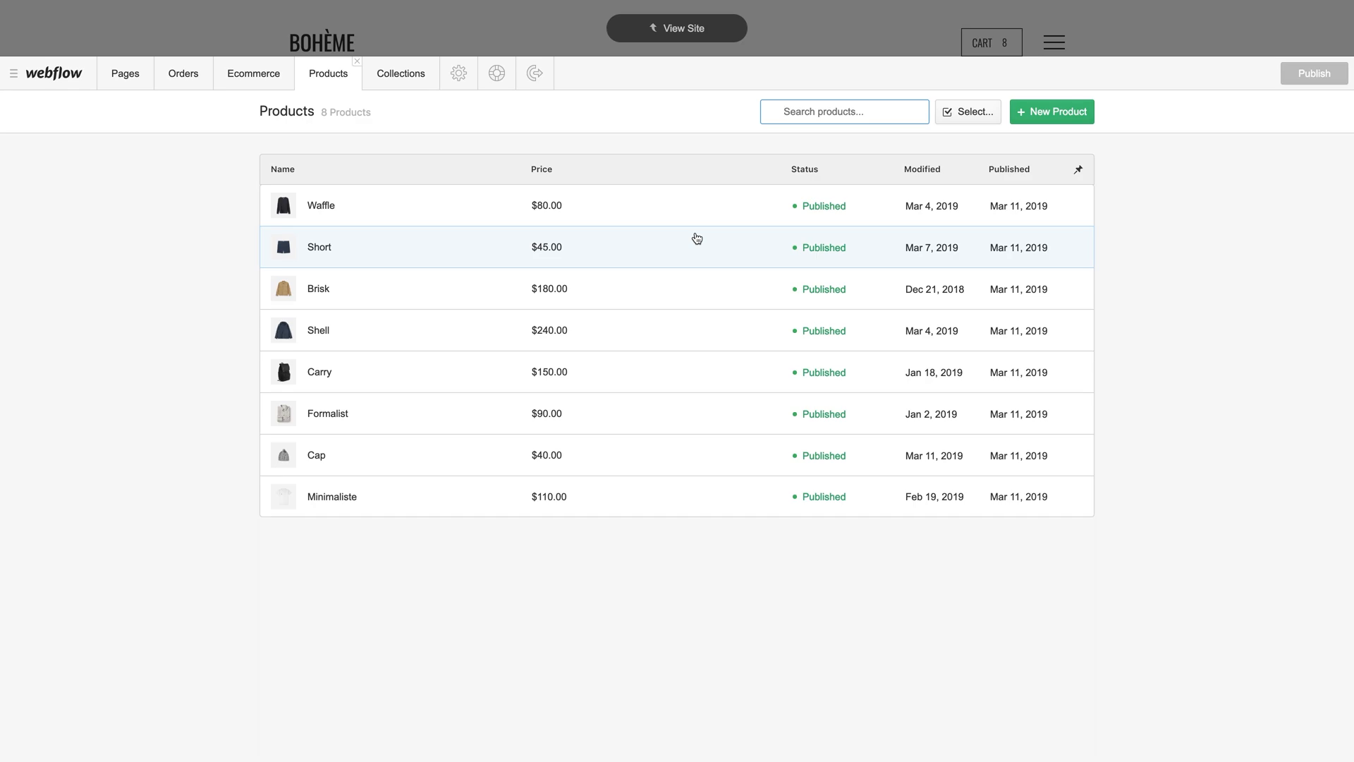
mouse_move(1050, 111)
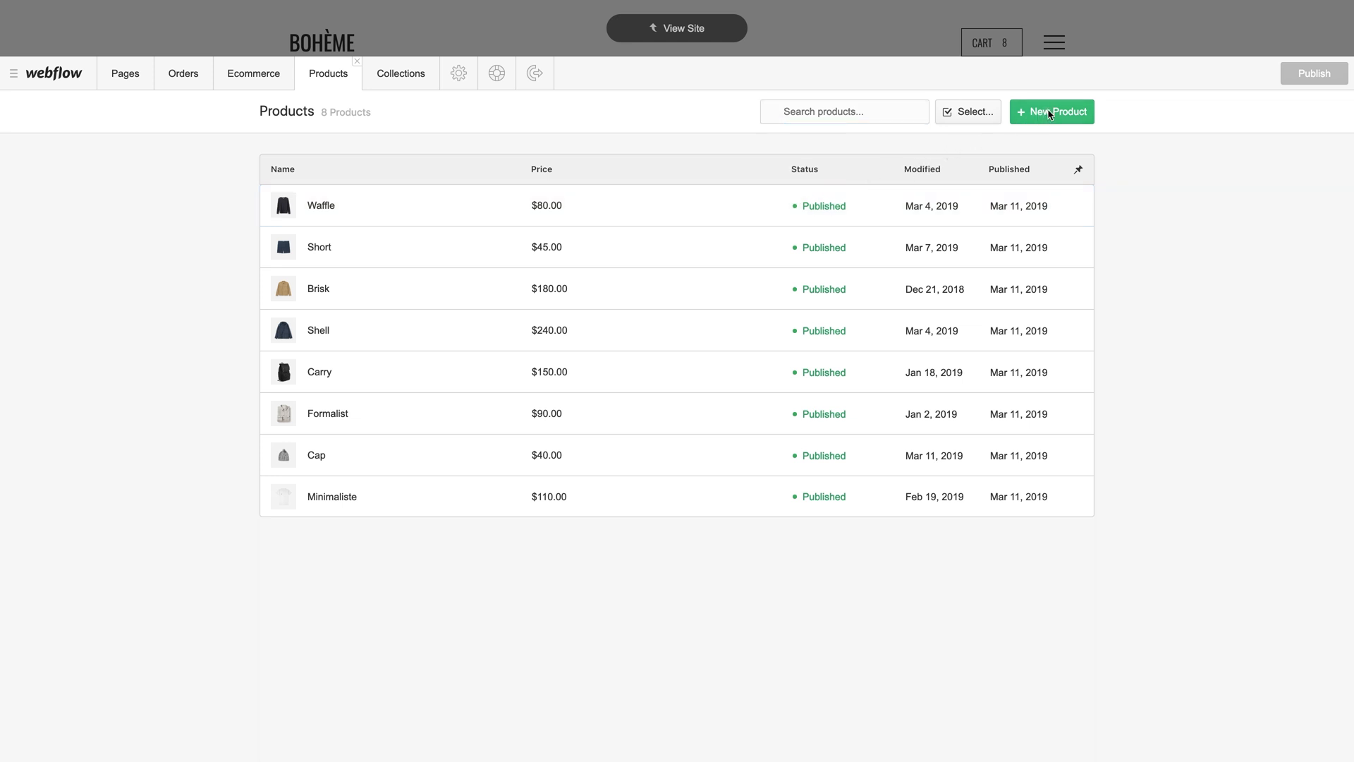
Begin a new product named Terroir with the green shirt image and a 2500 price
left_click(1051, 111)
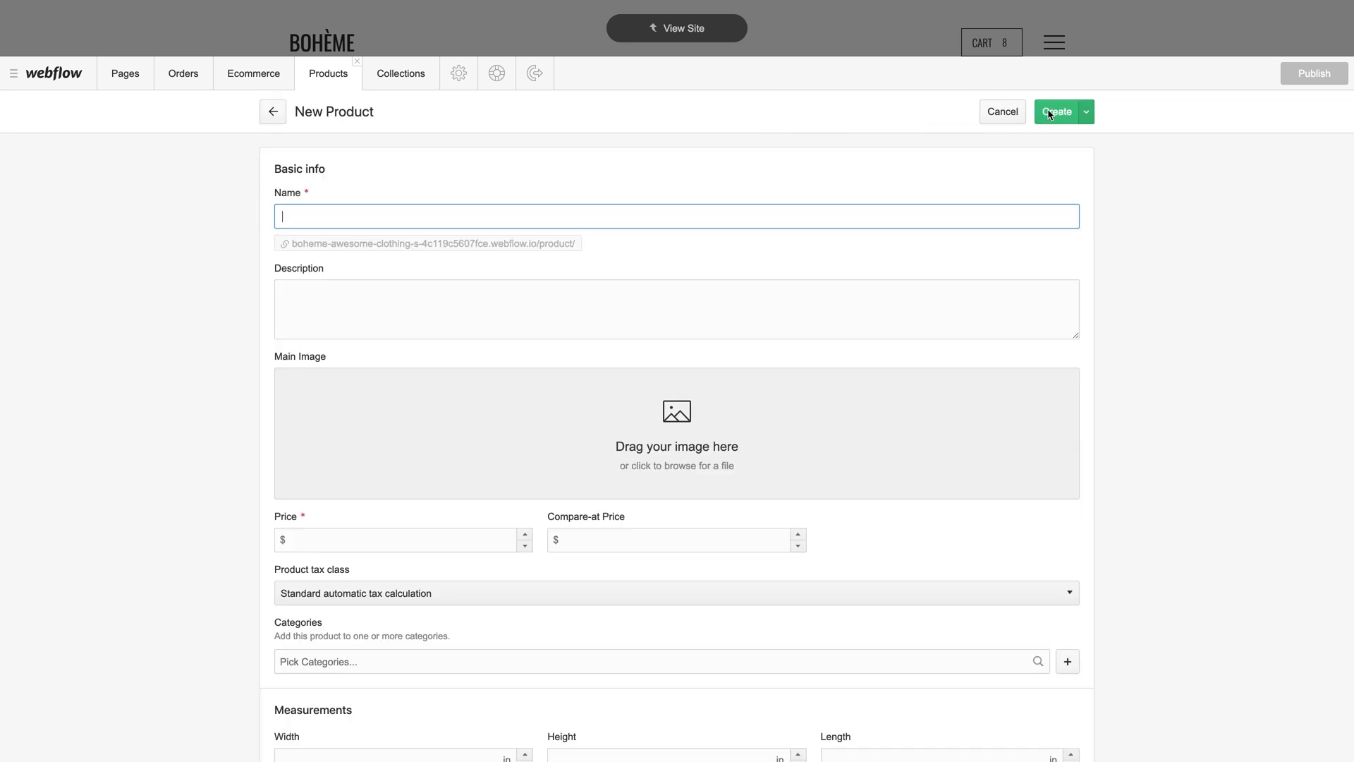
type("Terroir")
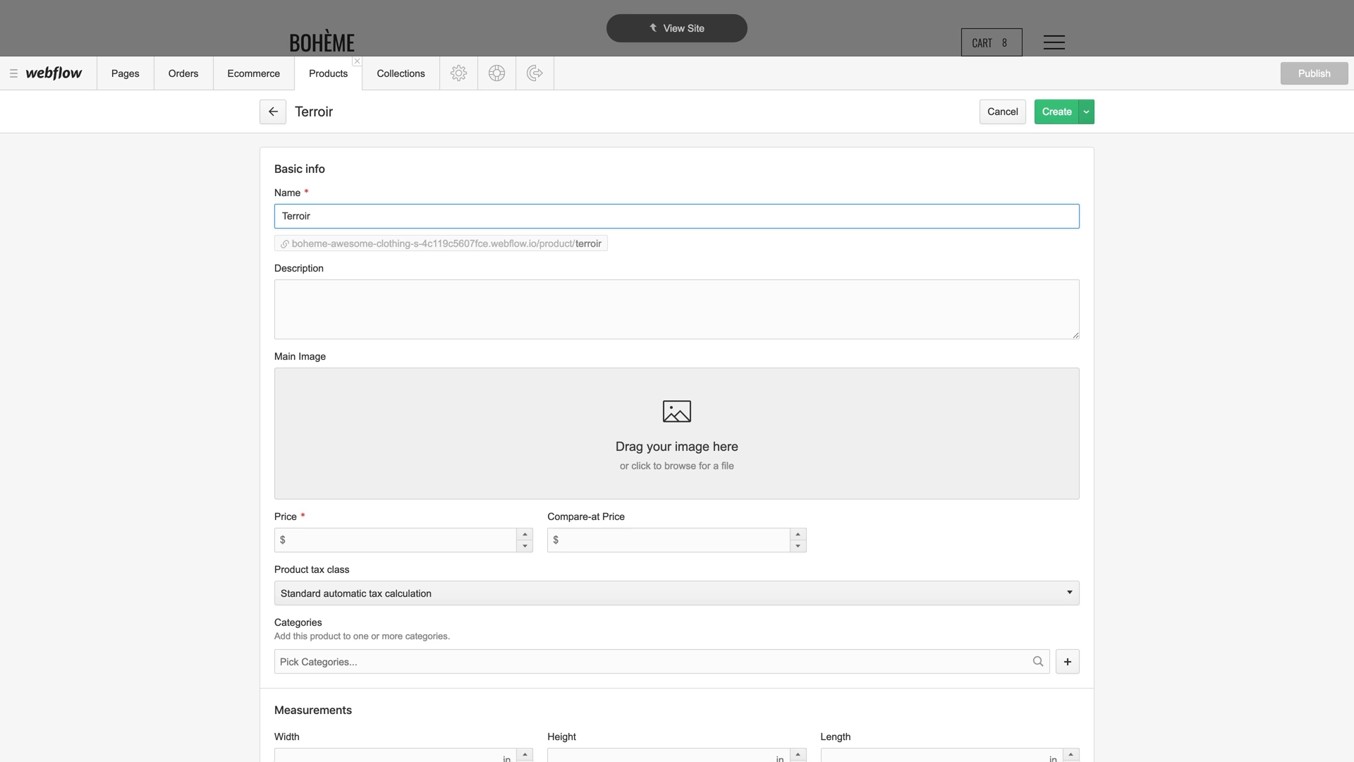
type("1")
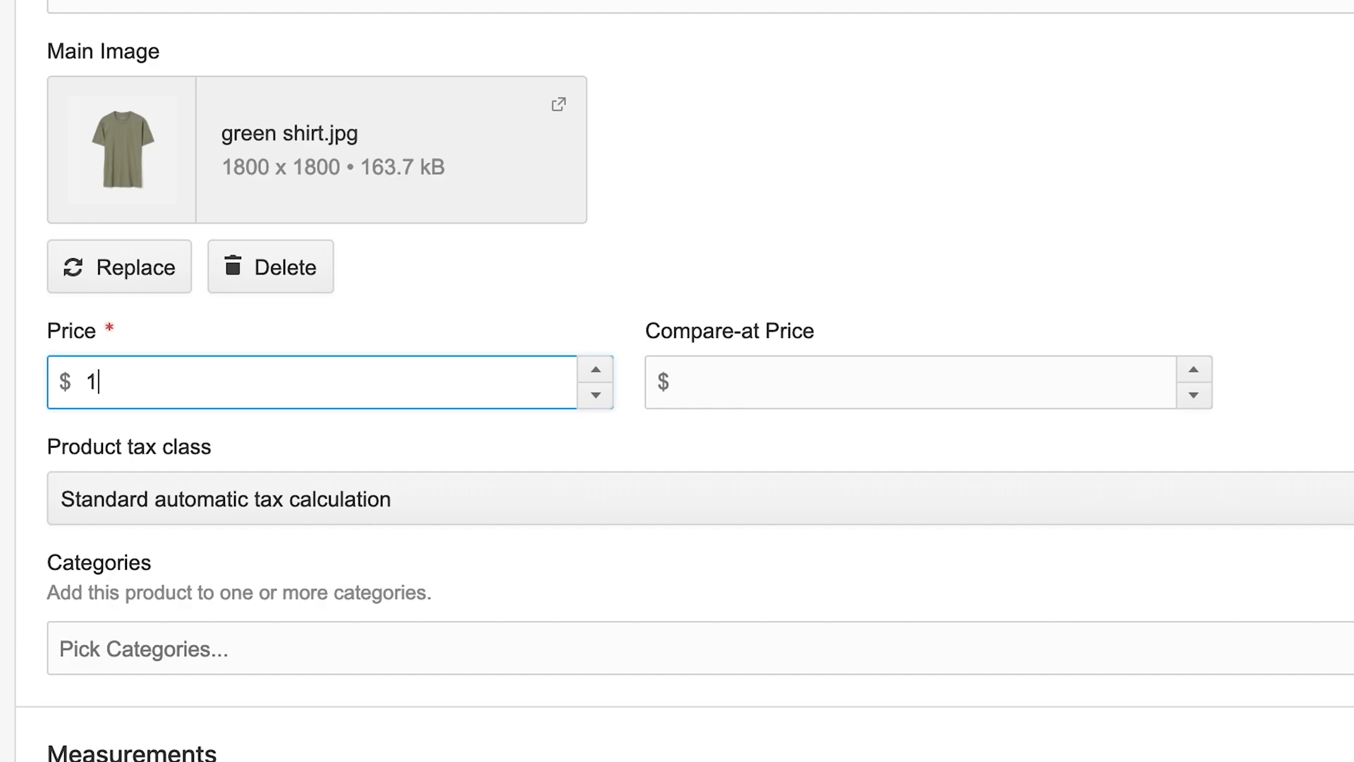
type("500")
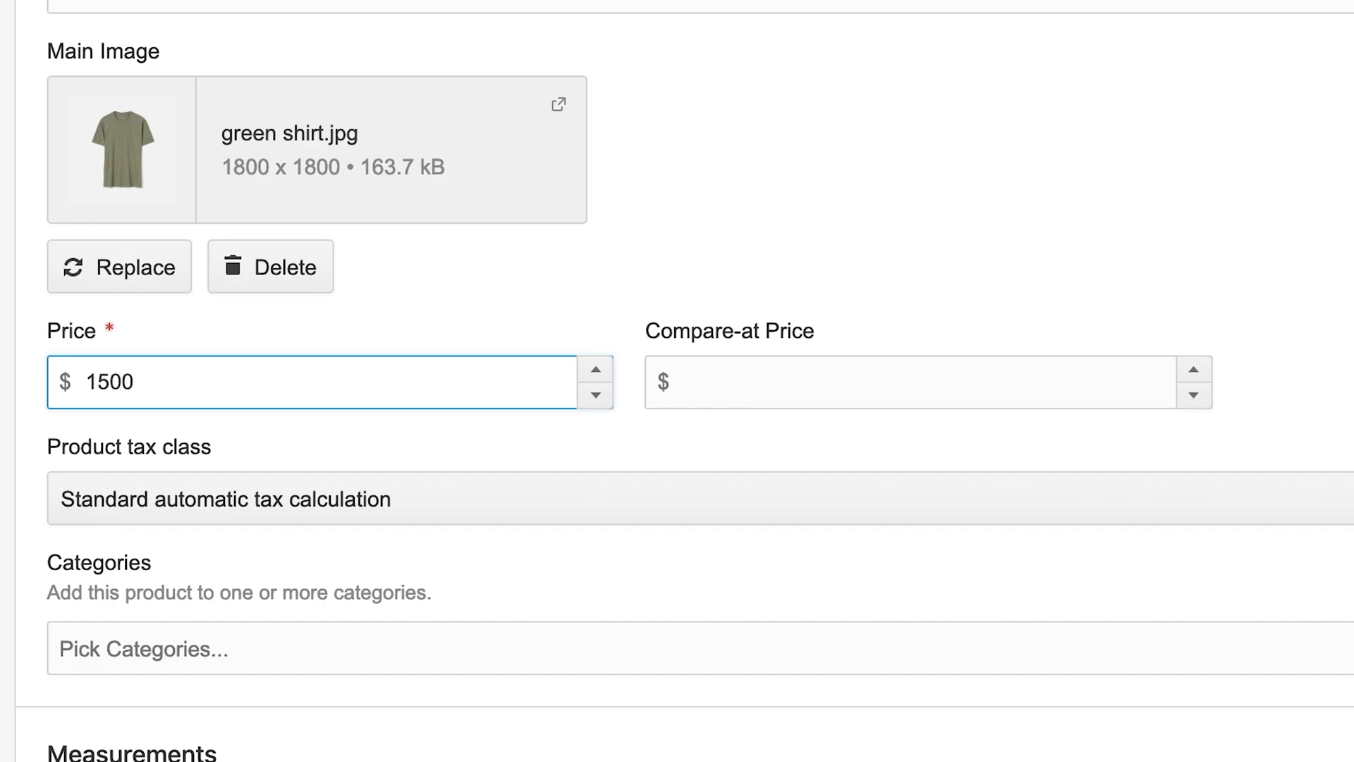
type("2500")
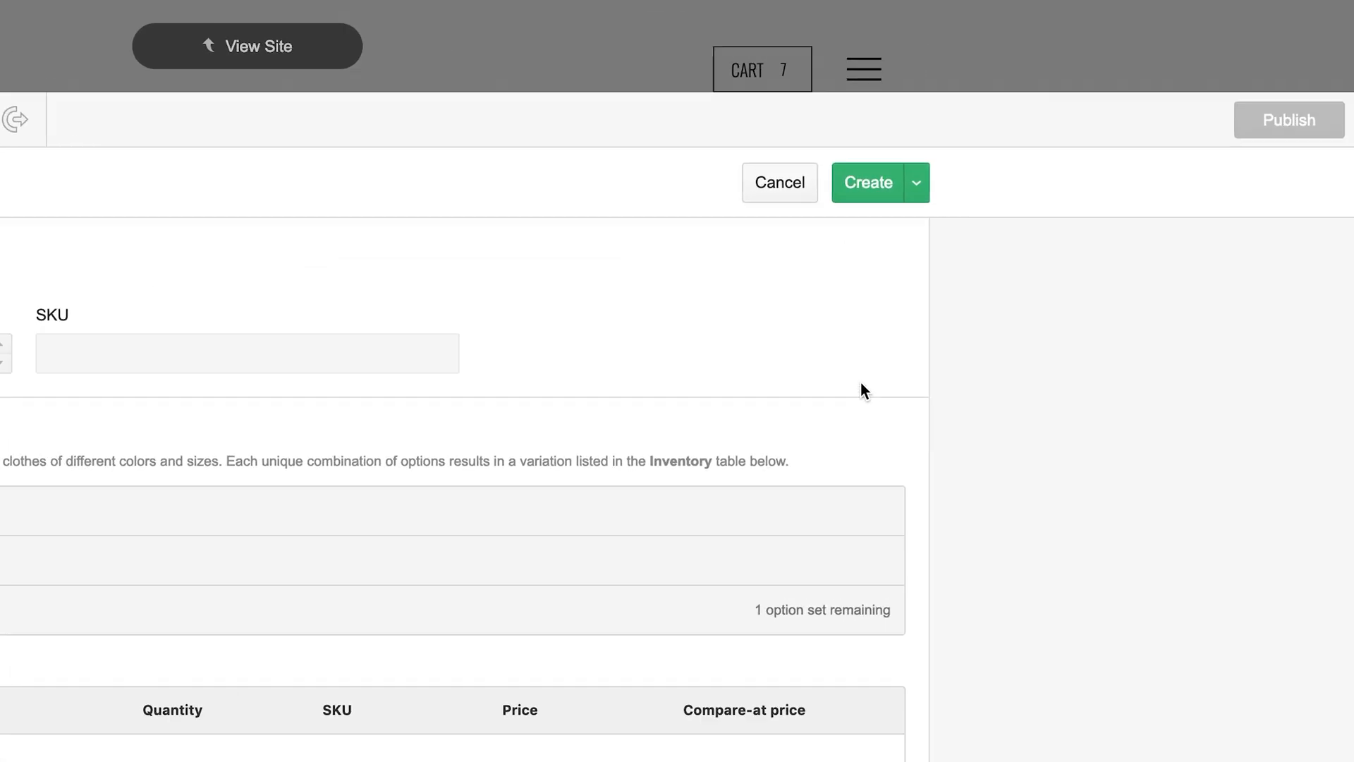
Create and publish Terroir so it lists first among nine products at $2,500
left_click(914, 182)
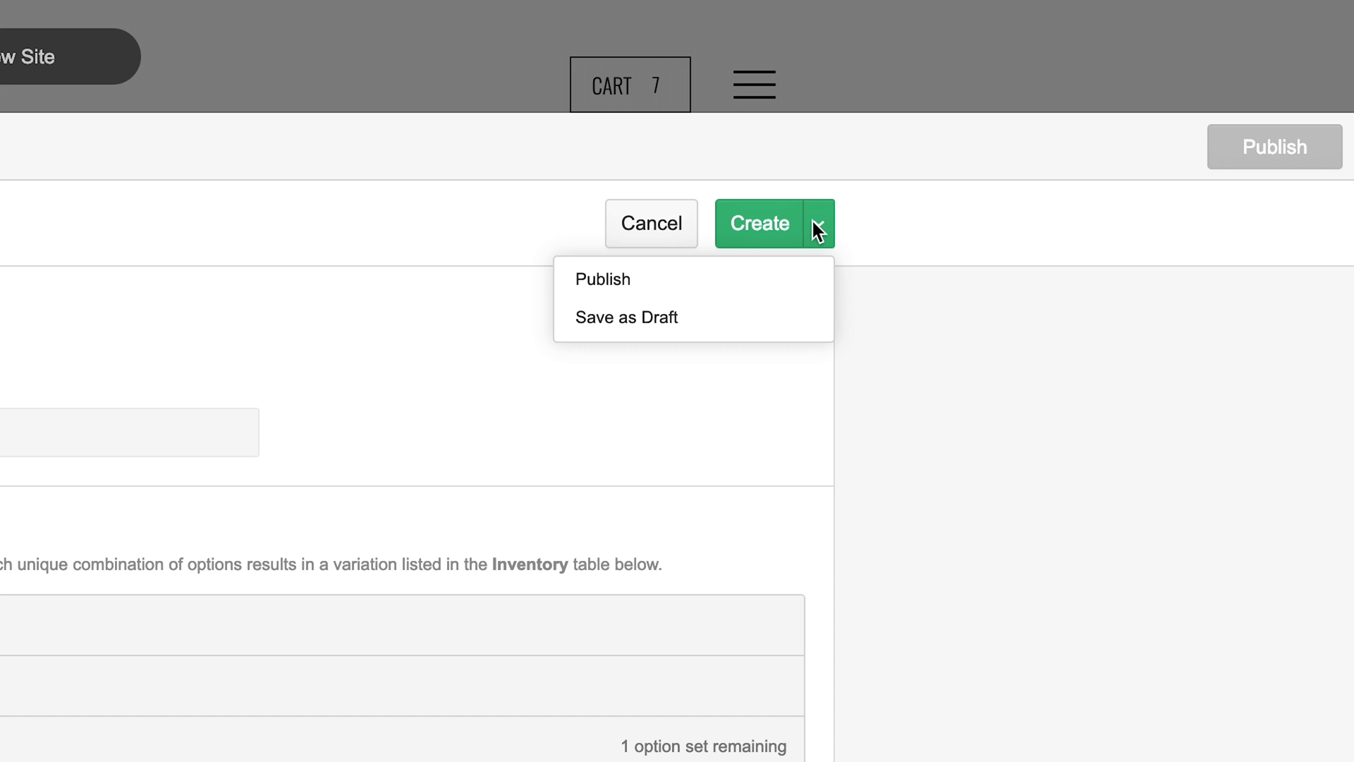
left_click(601, 278)
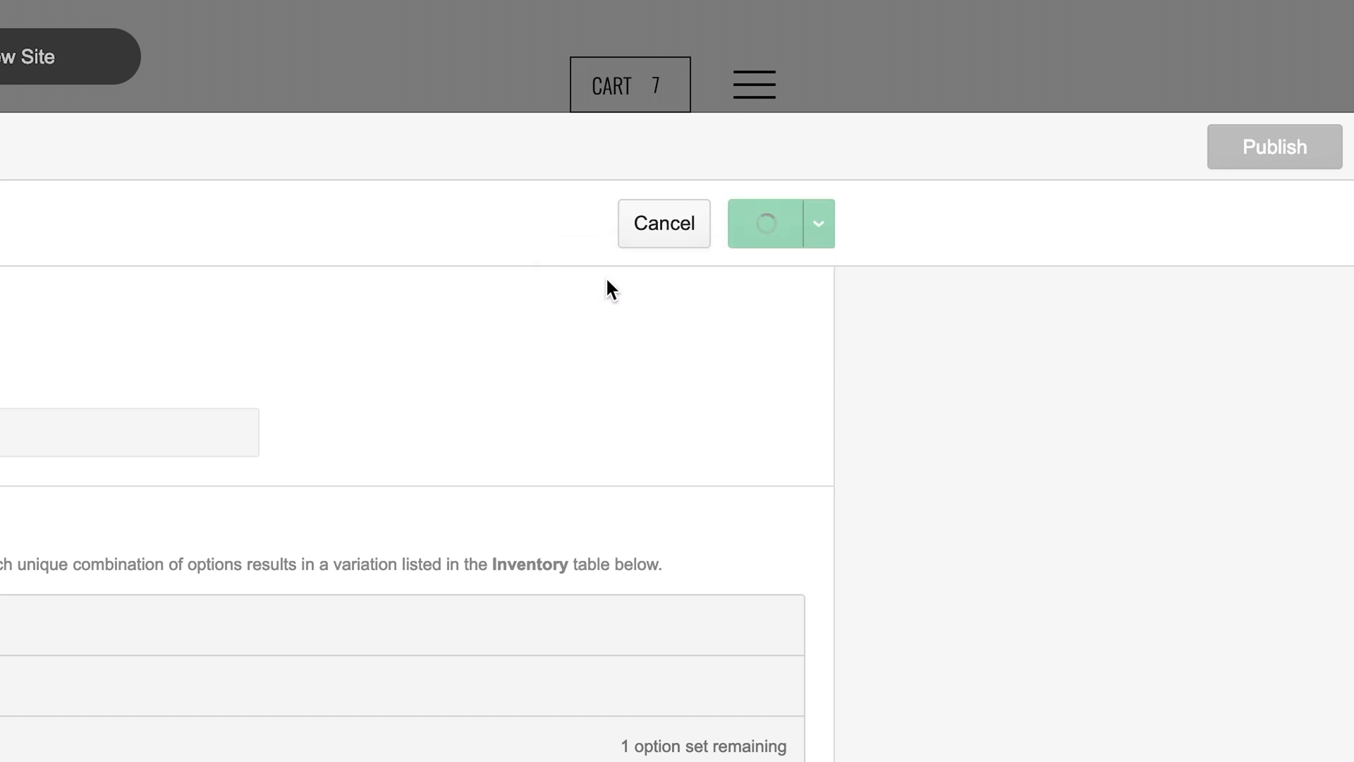
left_click(763, 223)
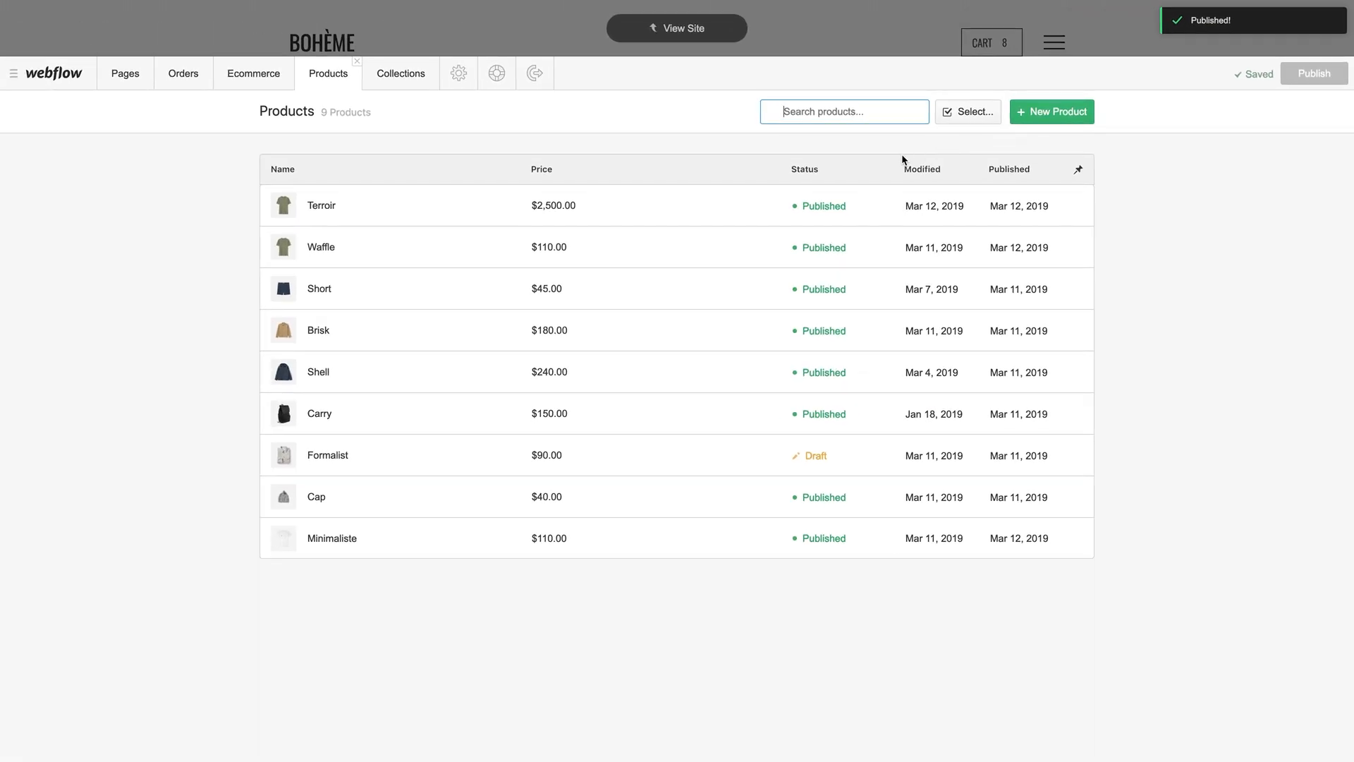
Reopen Terroir and save it as a draft, pulling it from the live site
left_click(320, 205)
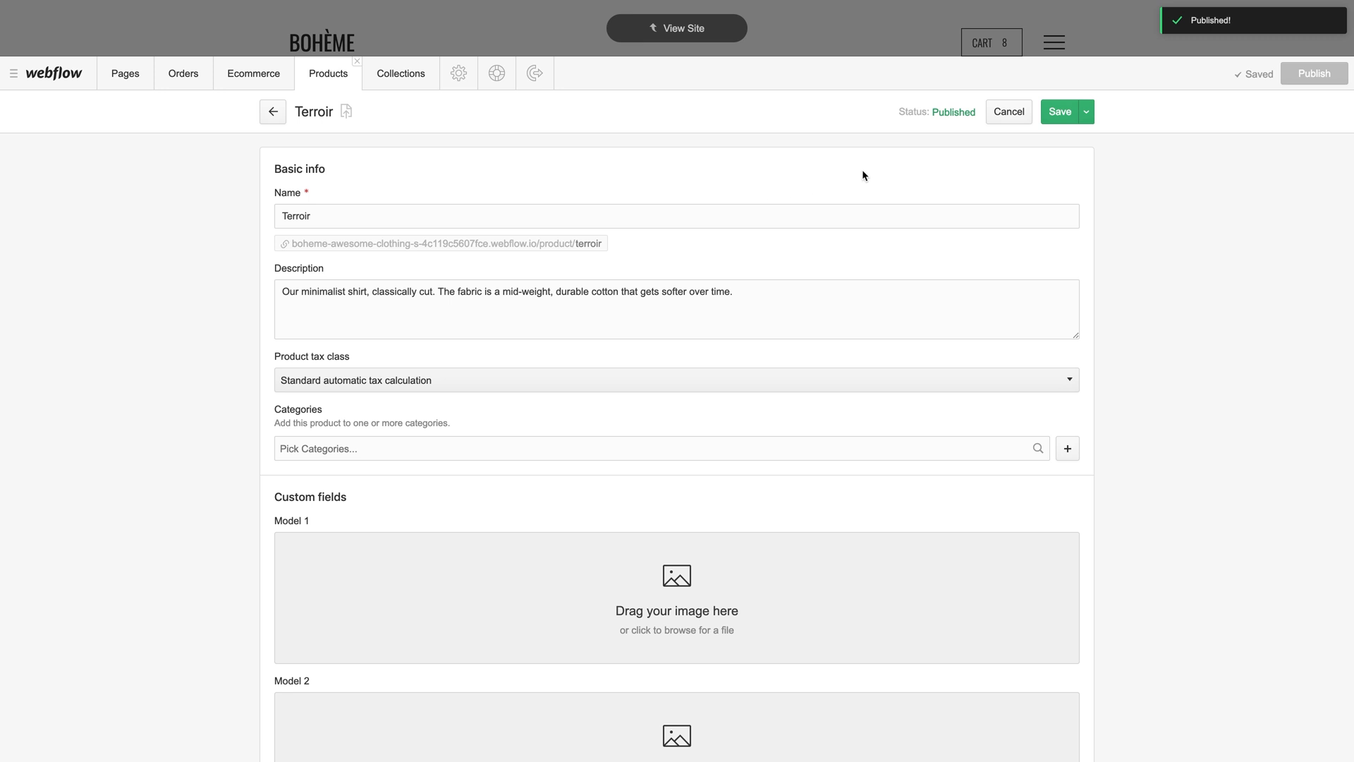
left_click(1086, 112)
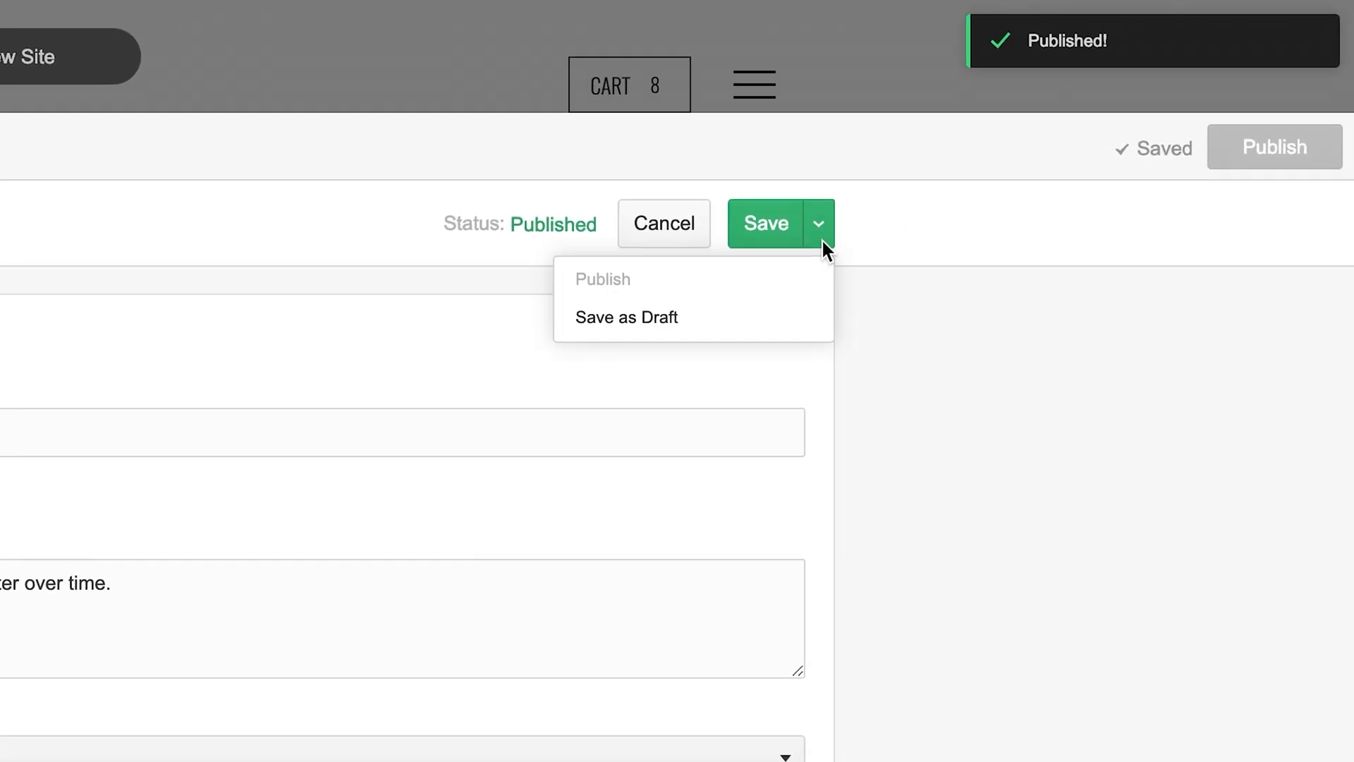
mouse_move(627, 316)
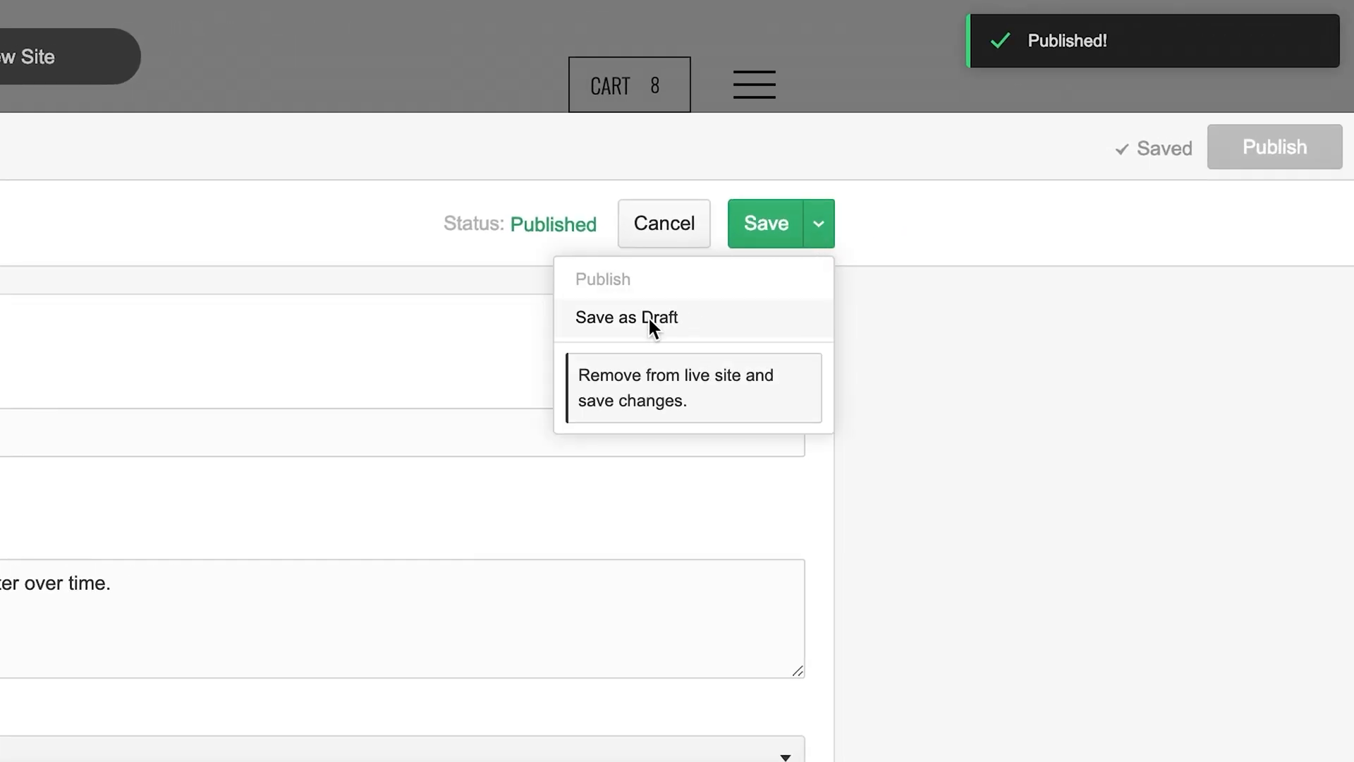
left_click(626, 317)
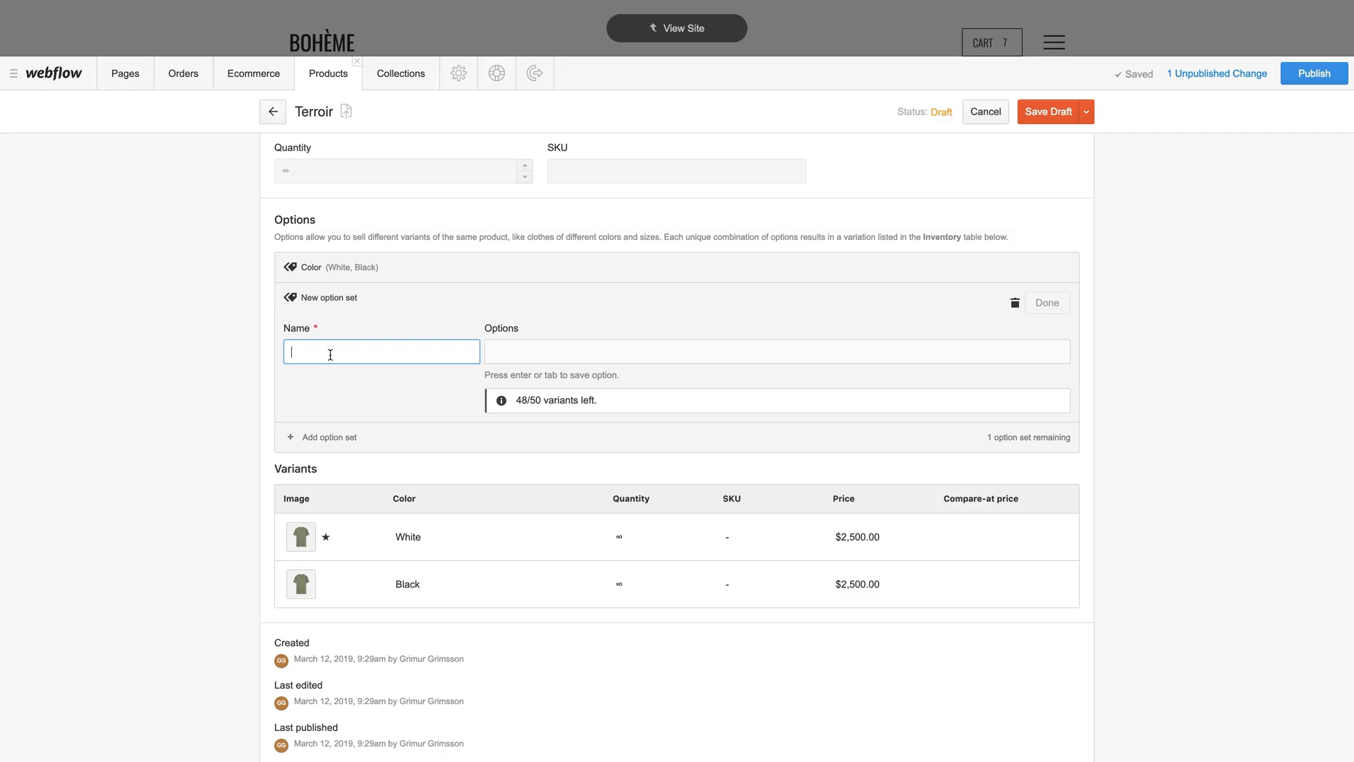
Add a Size option set with Small, Medium and Large, generating the variants
type("Size")
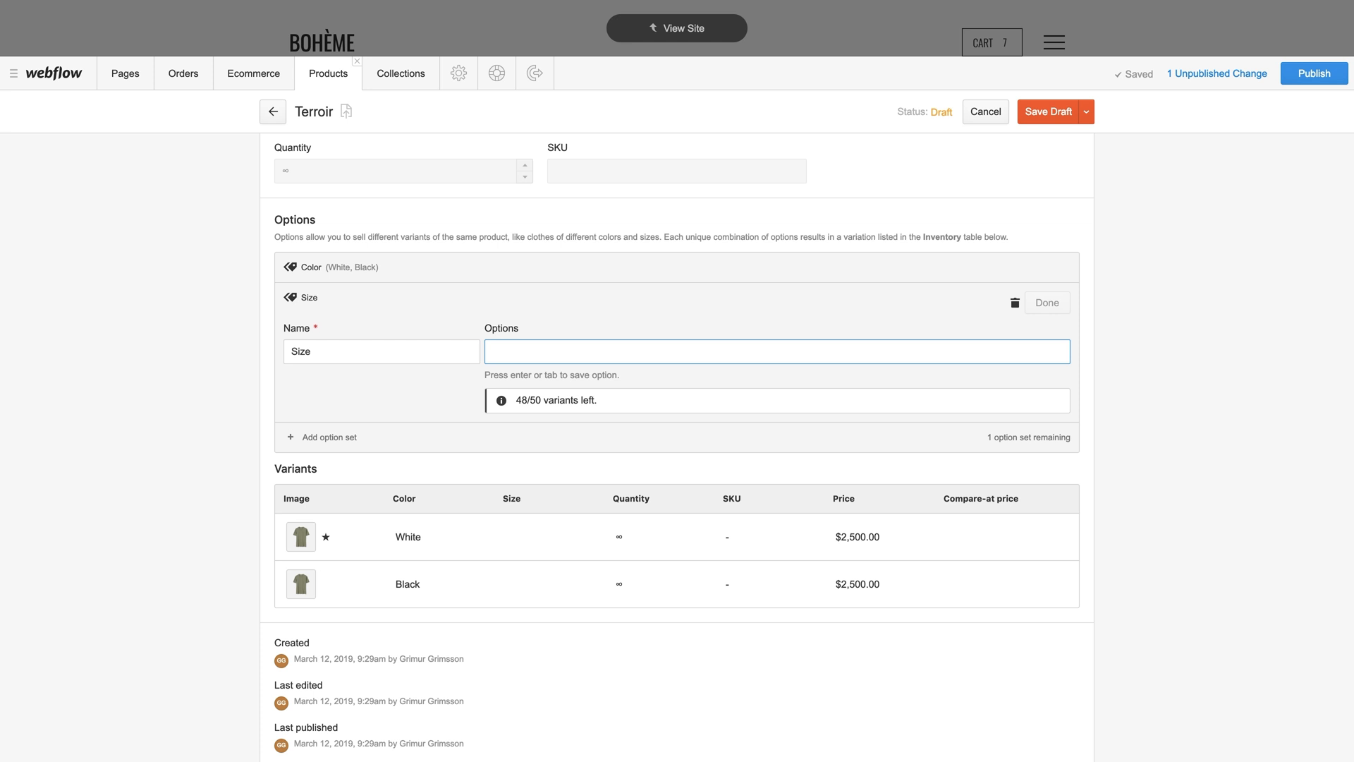
type("Small")
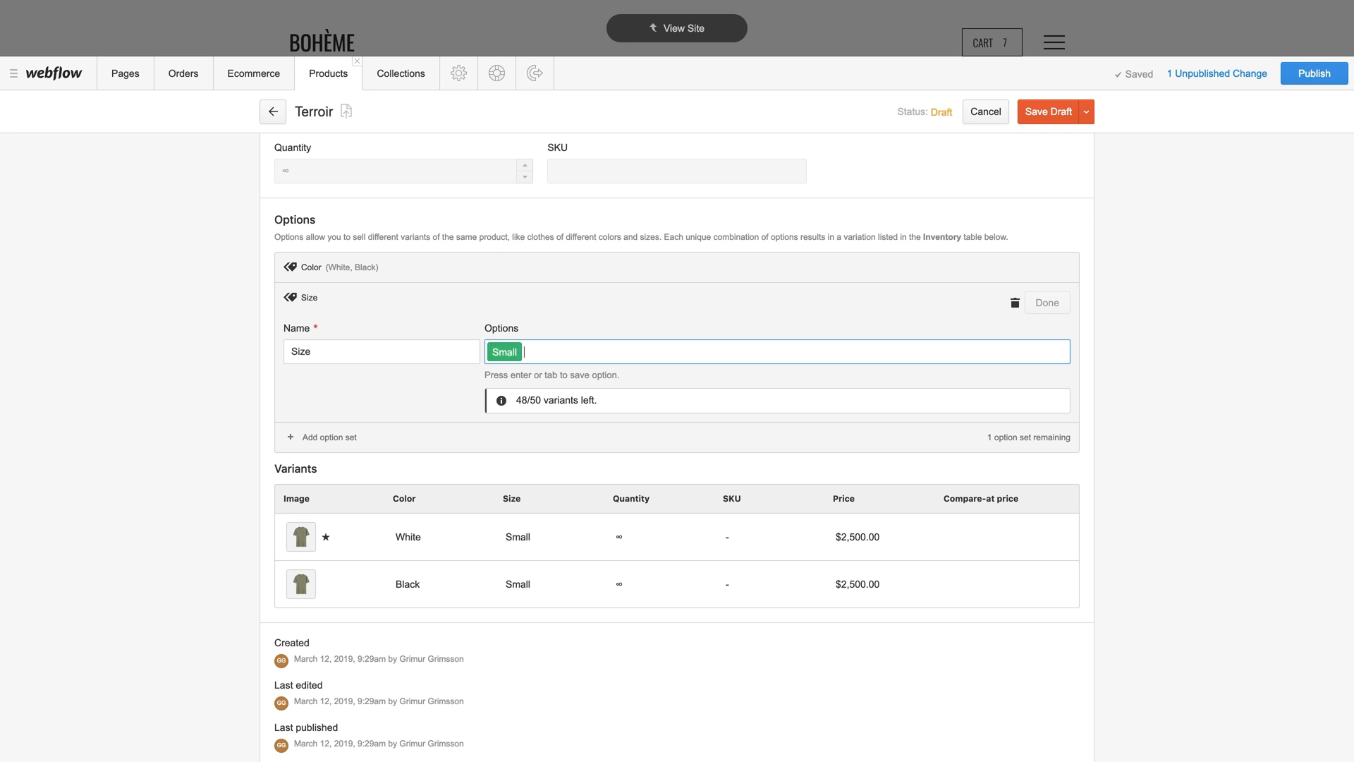
type("Medium")
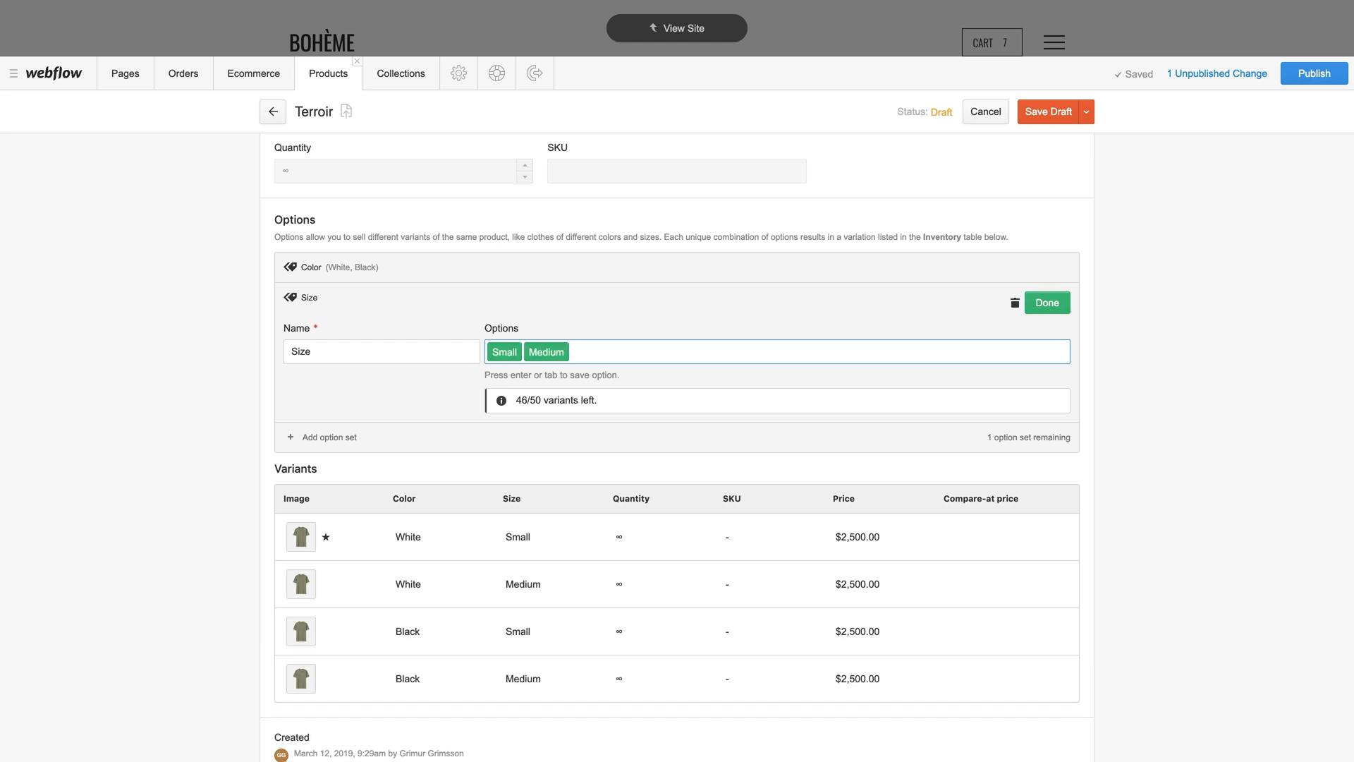
type("Large")
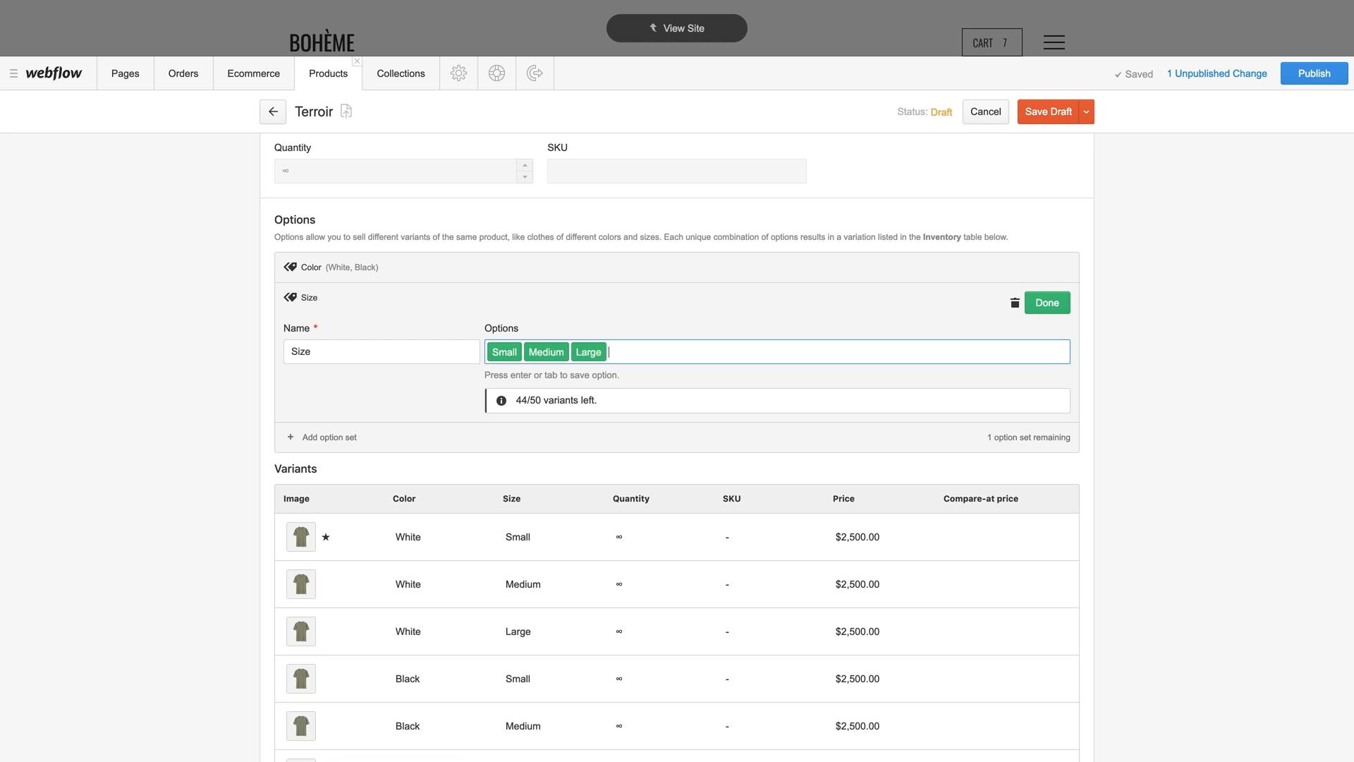
scroll("down", 3)
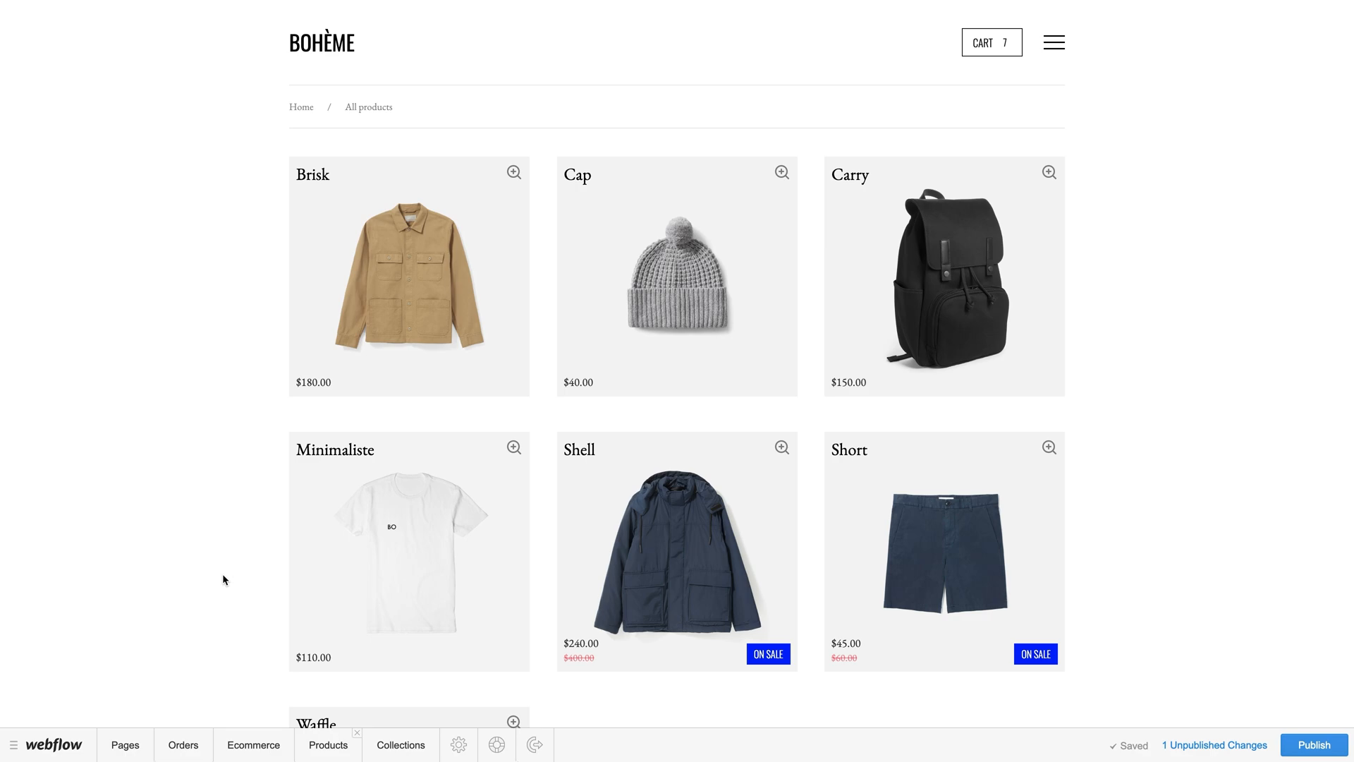
mouse_move(252, 716)
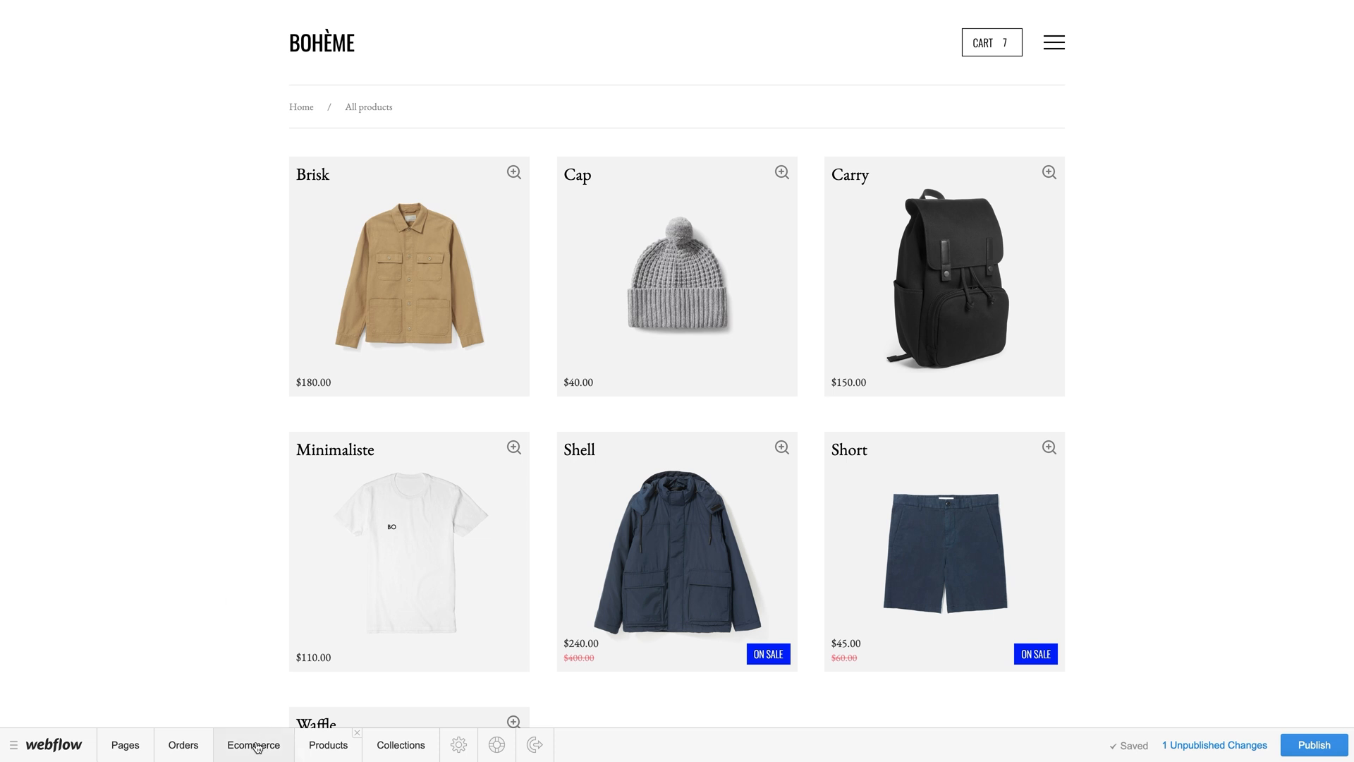
Reach the Categories list showing Summer, Accessories and Shirts
left_click(253, 744)
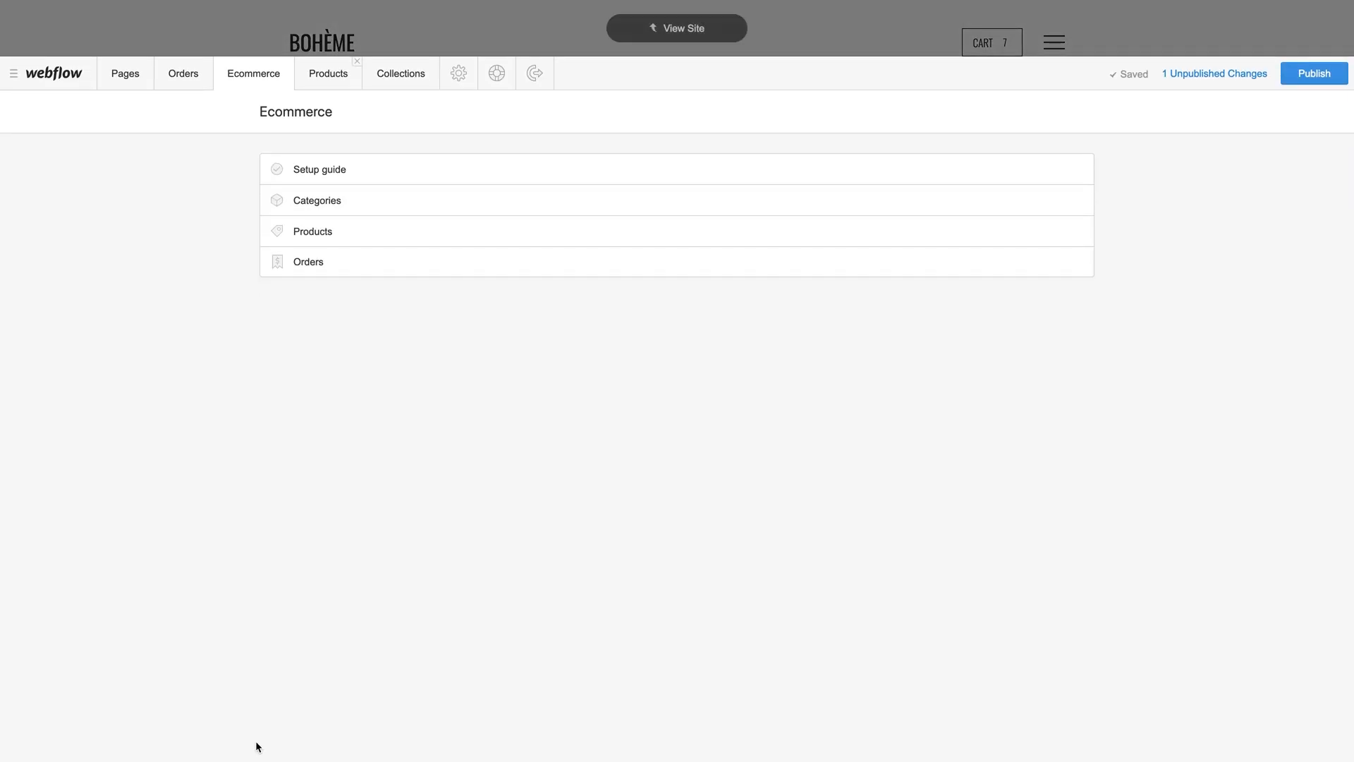
mouse_move(295, 390)
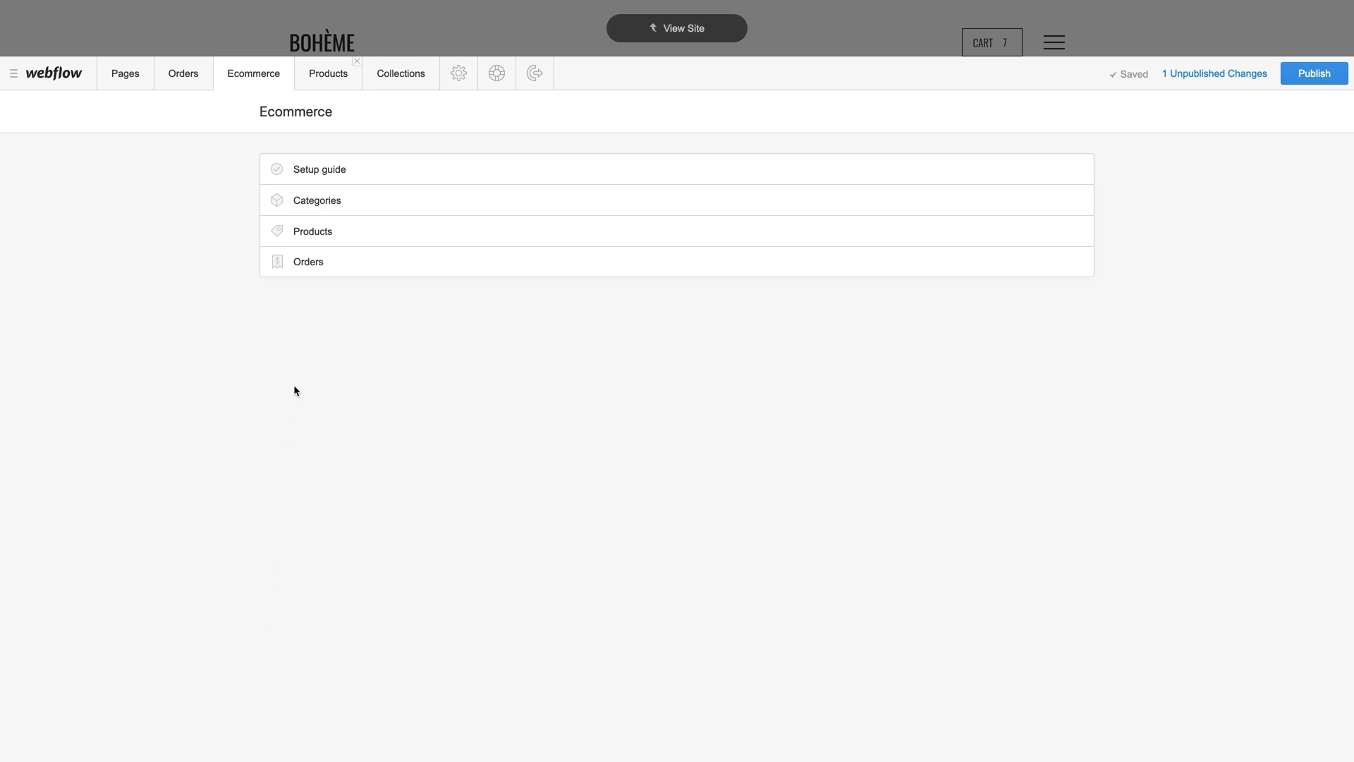
left_click(317, 200)
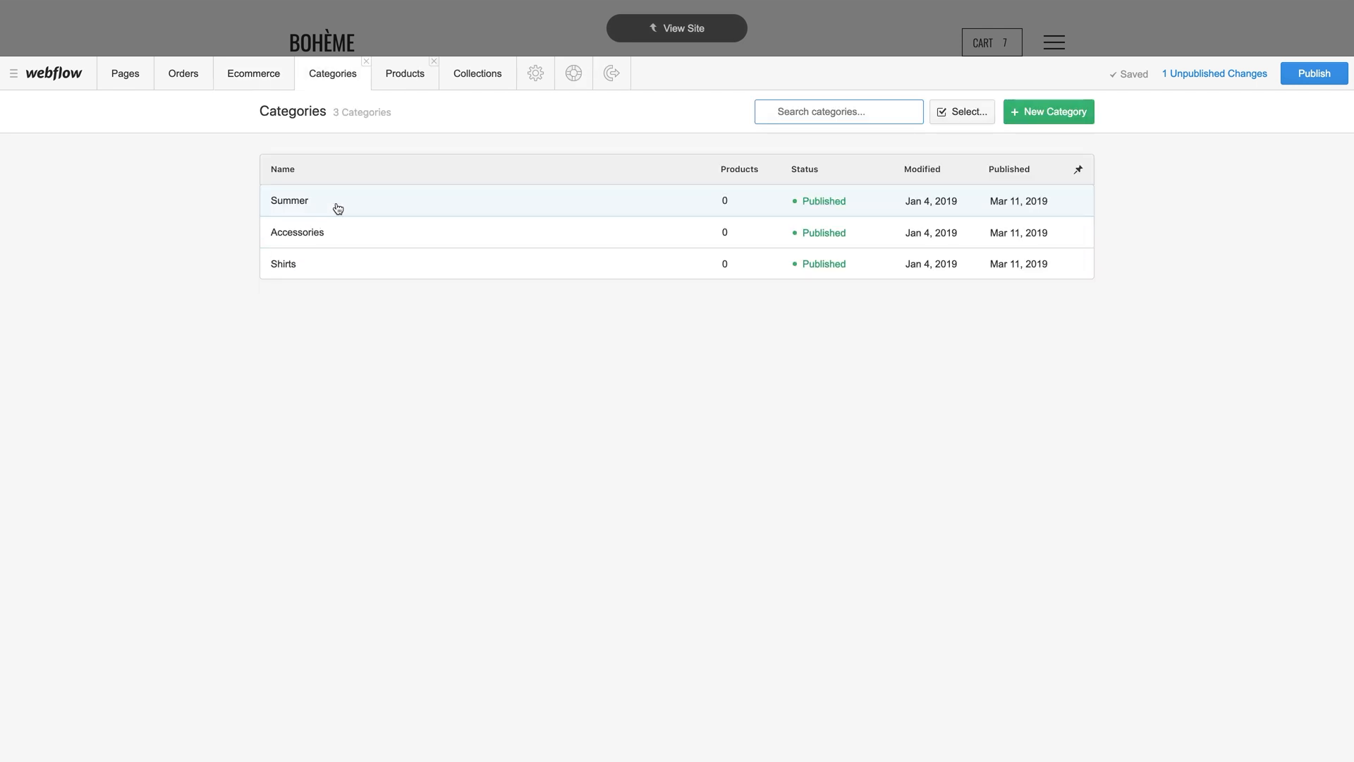
Name the new category Winter and add the Cap, Shell and Carry products
left_click(1048, 111)
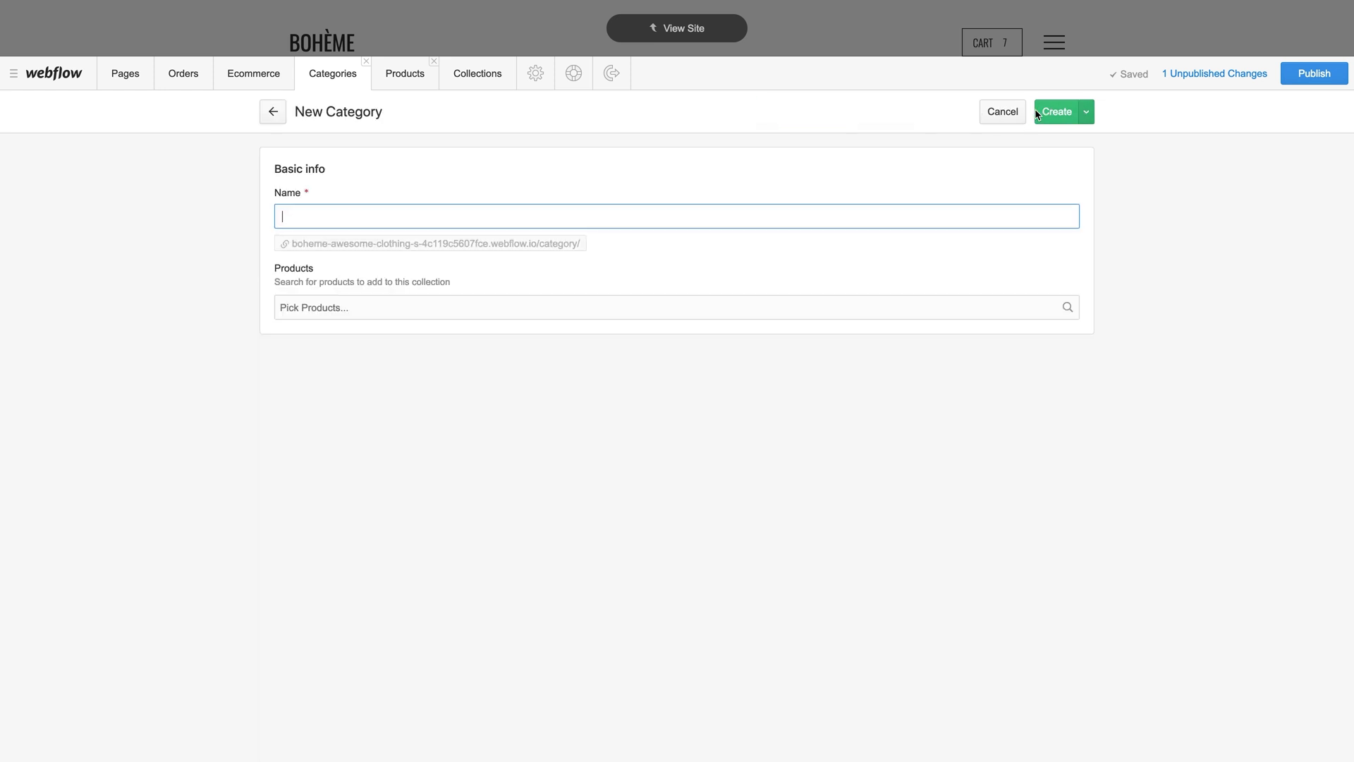
type("Winter")
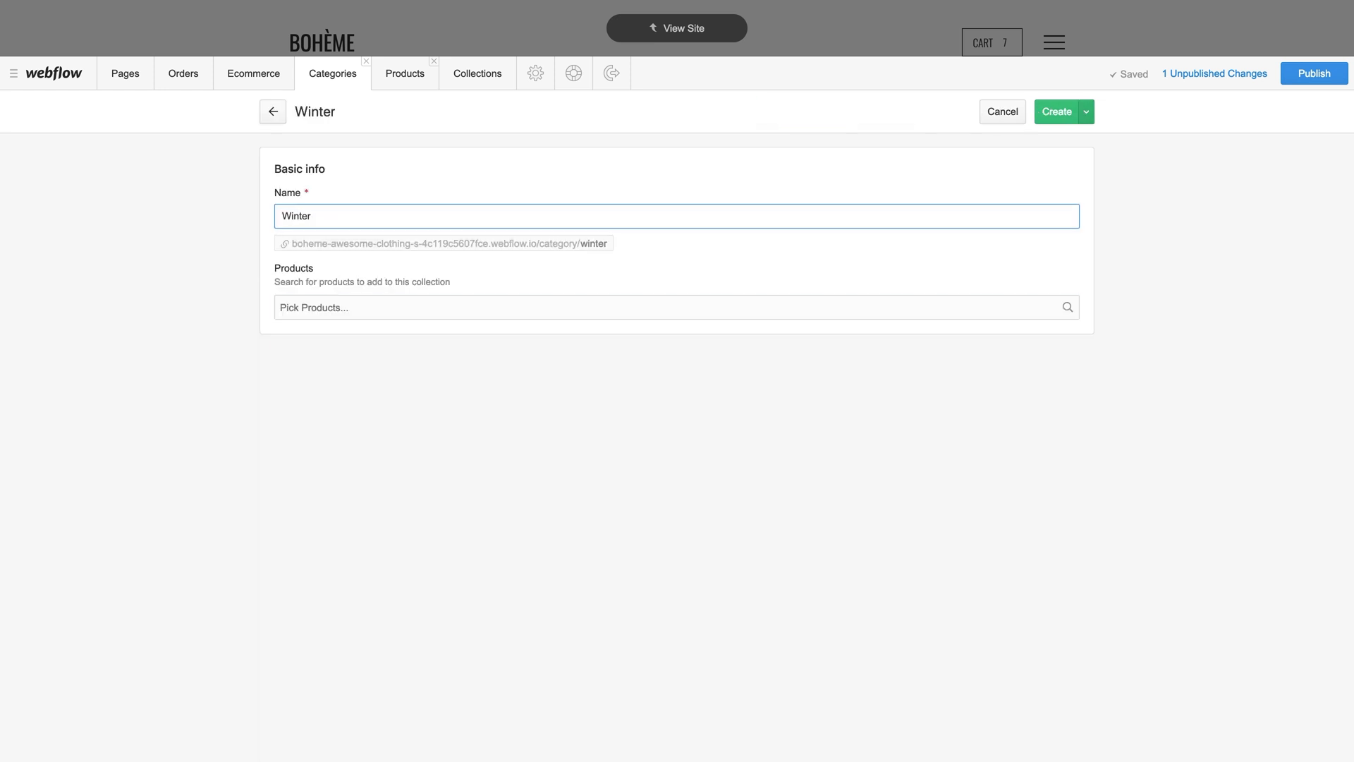
left_click(676, 307)
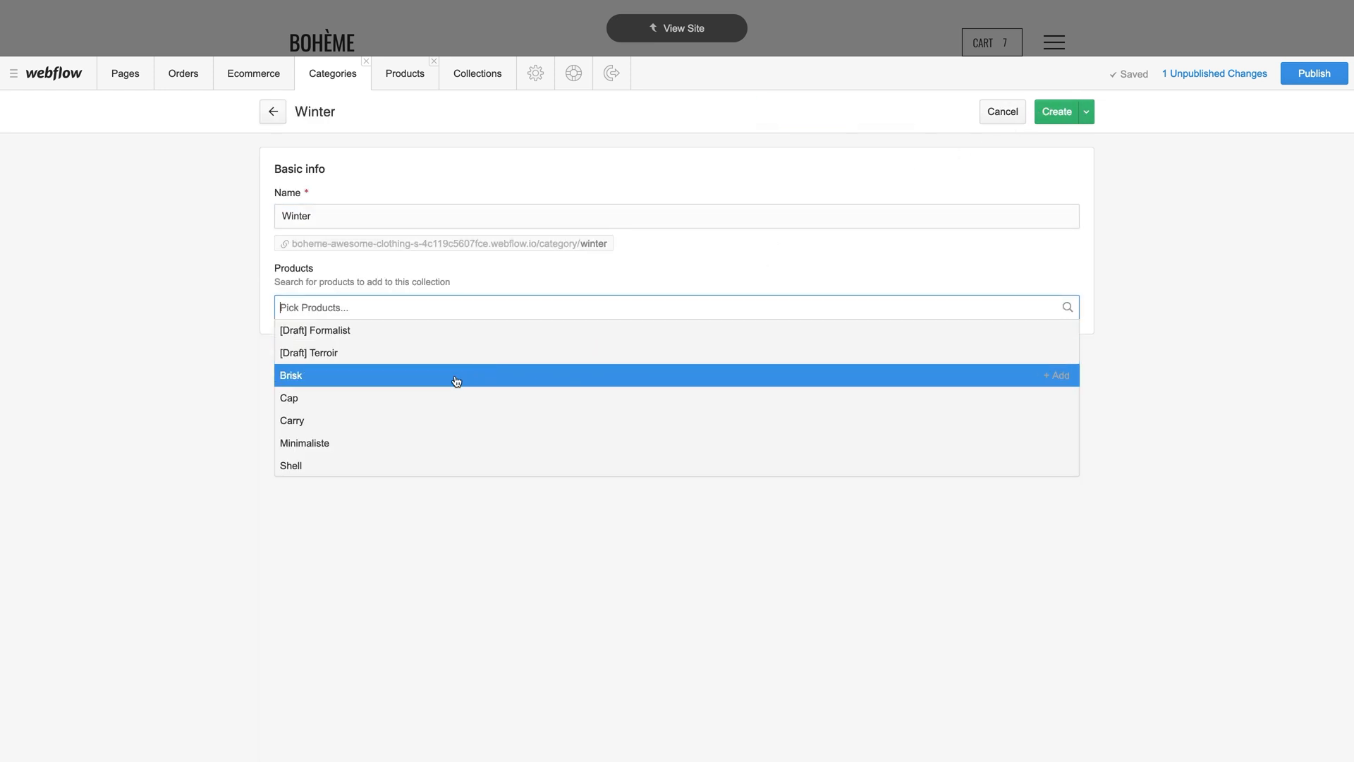
left_click(288, 397)
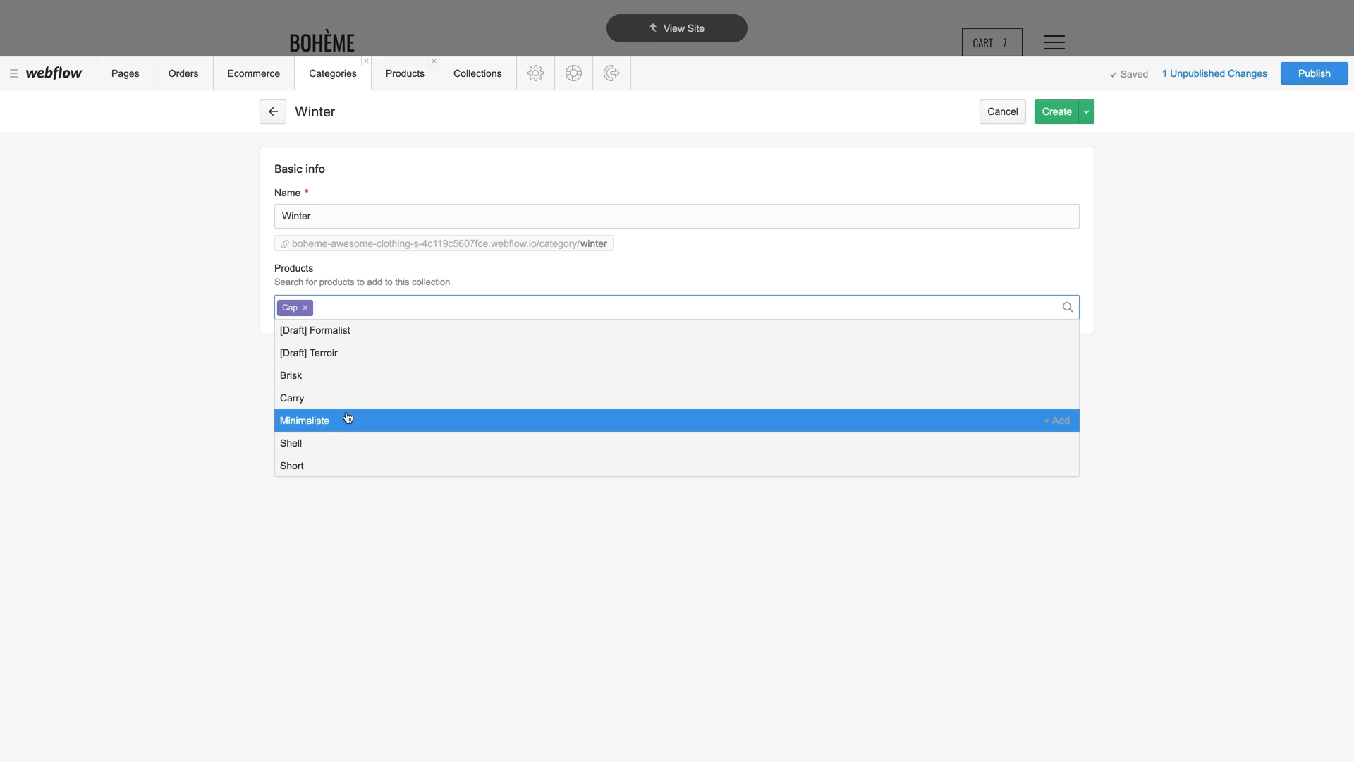
left_click(290, 442)
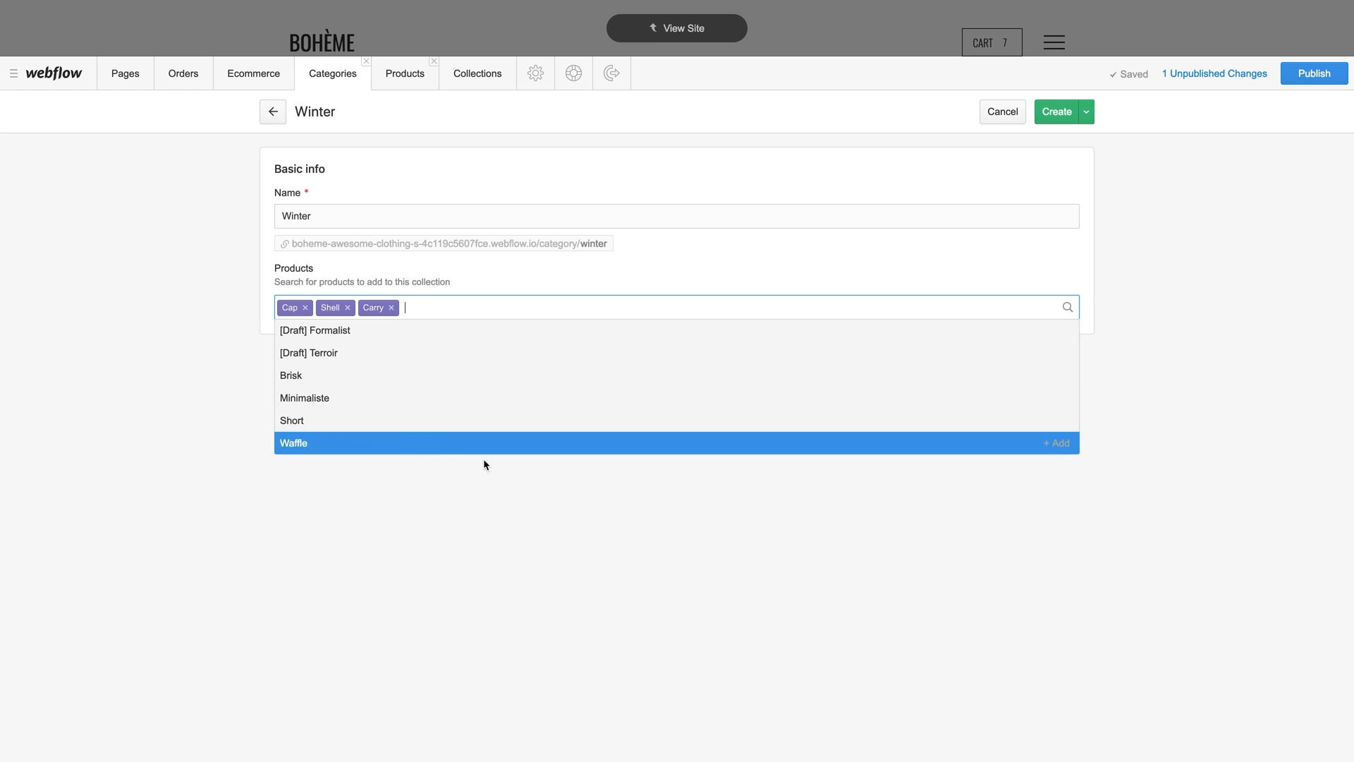
left_click(999, 181)
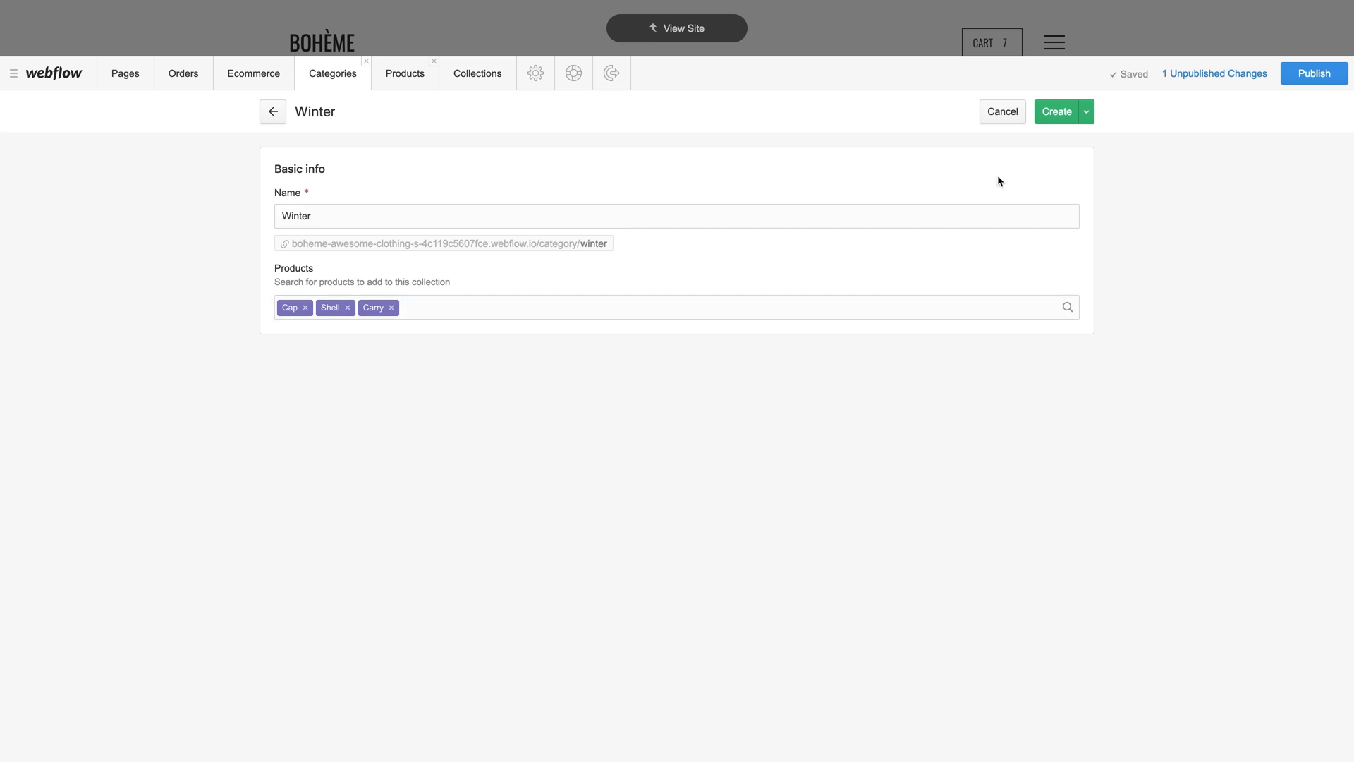
Save the Winter category as a draft without publishing it
left_click(1085, 111)
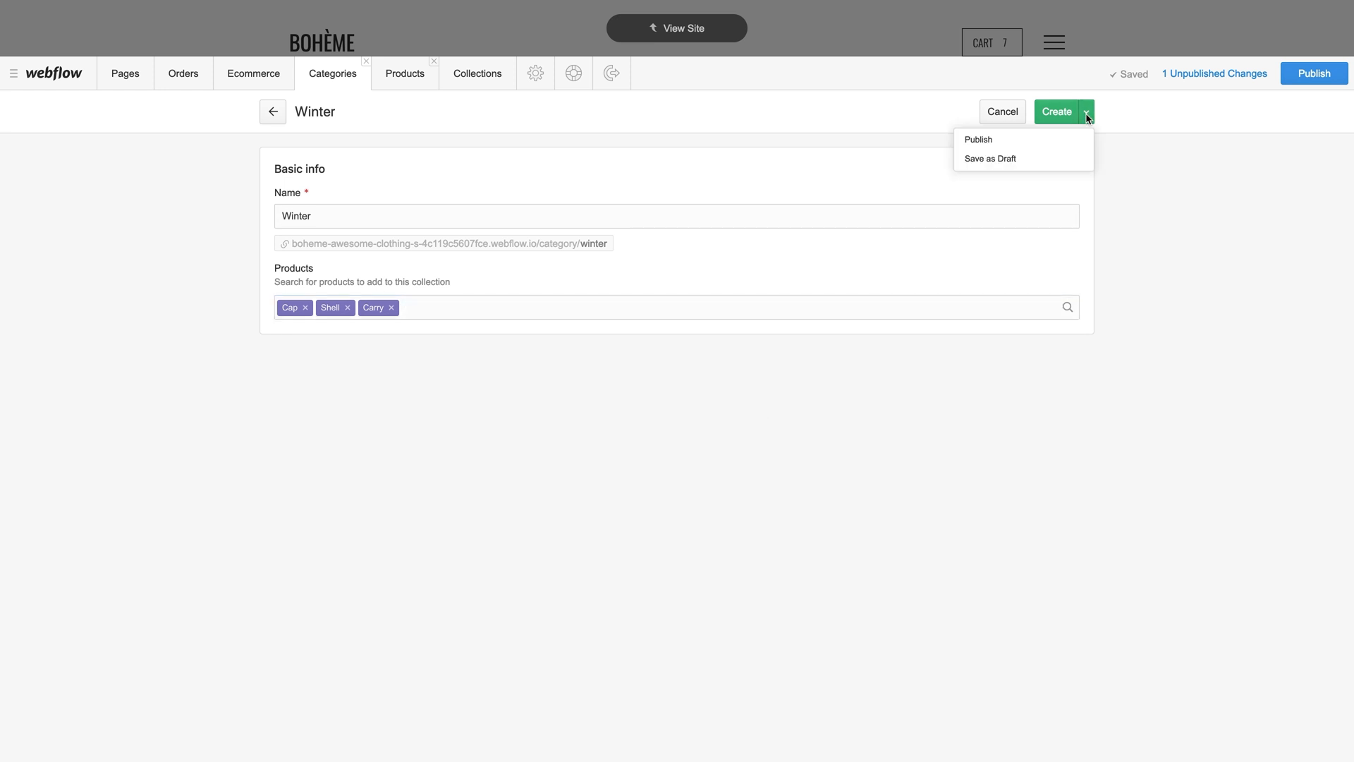
mouse_move(990, 158)
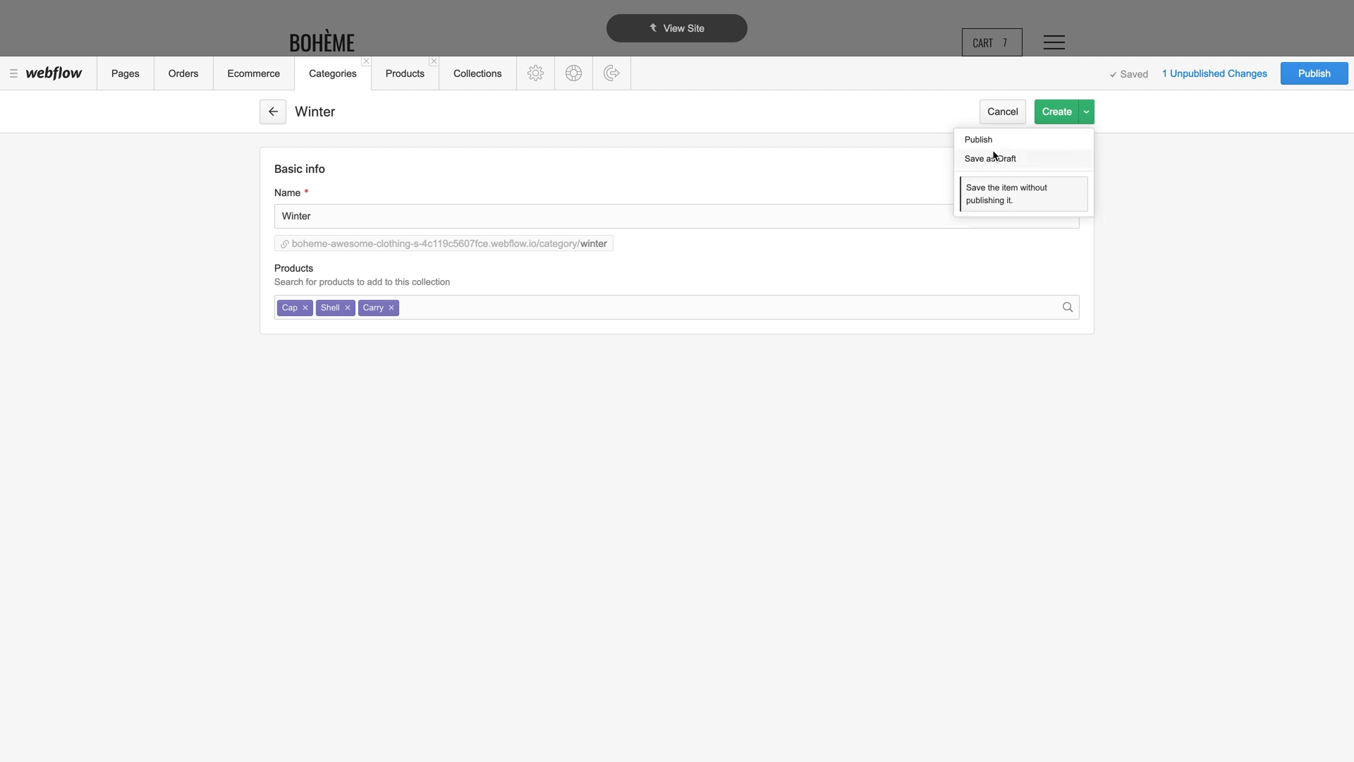
left_click(989, 158)
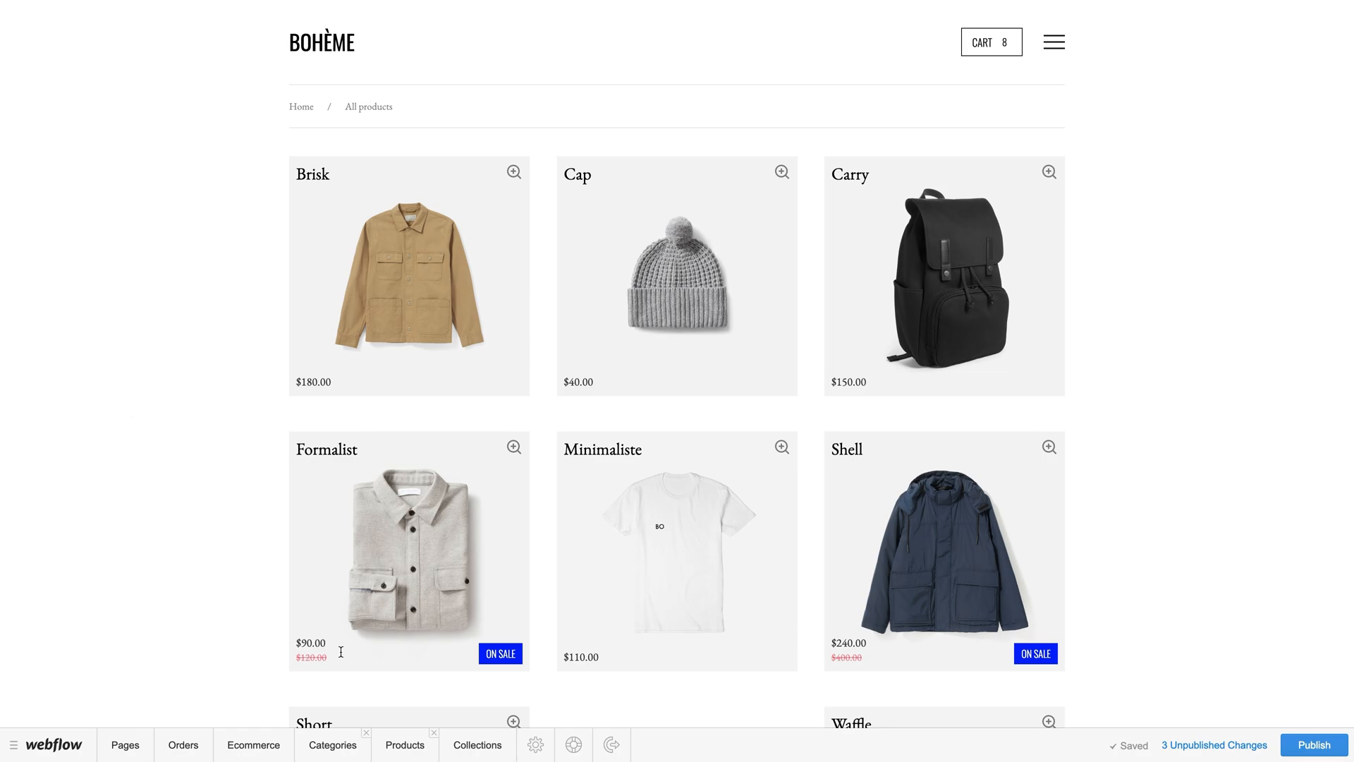
From the Products list, bring up the Waffle product's edit form
left_click(404, 745)
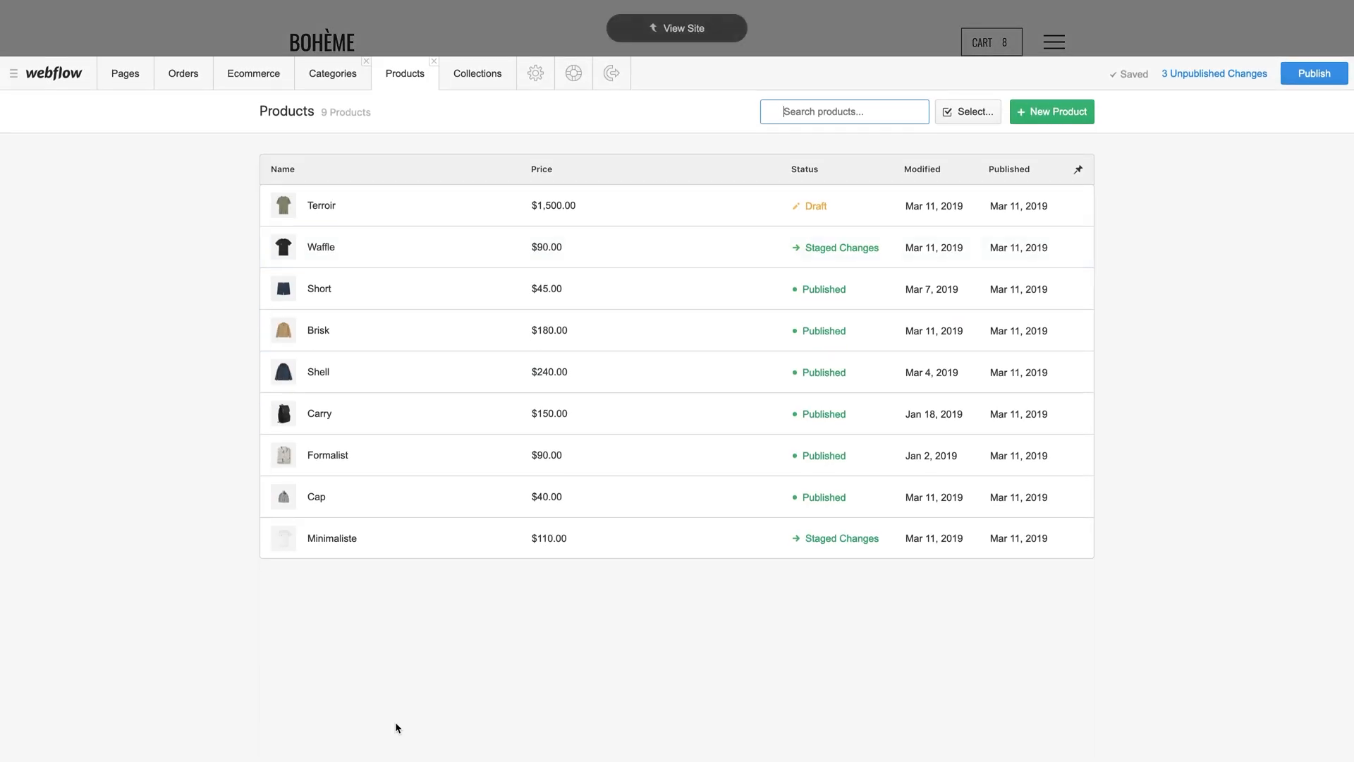
left_click(320, 246)
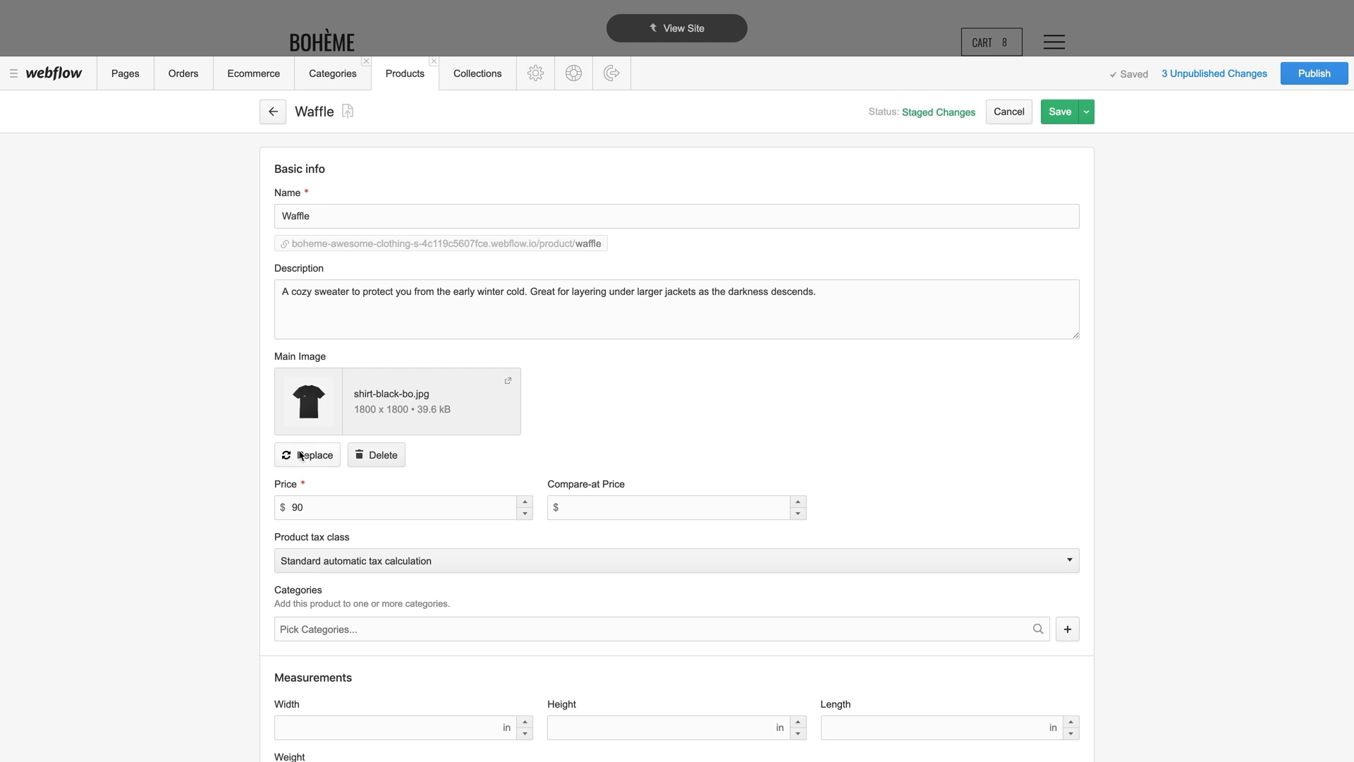
Replace Waffle's main image with green shirt.jpg, set its price to 110, and return to Products
left_click(308, 455)
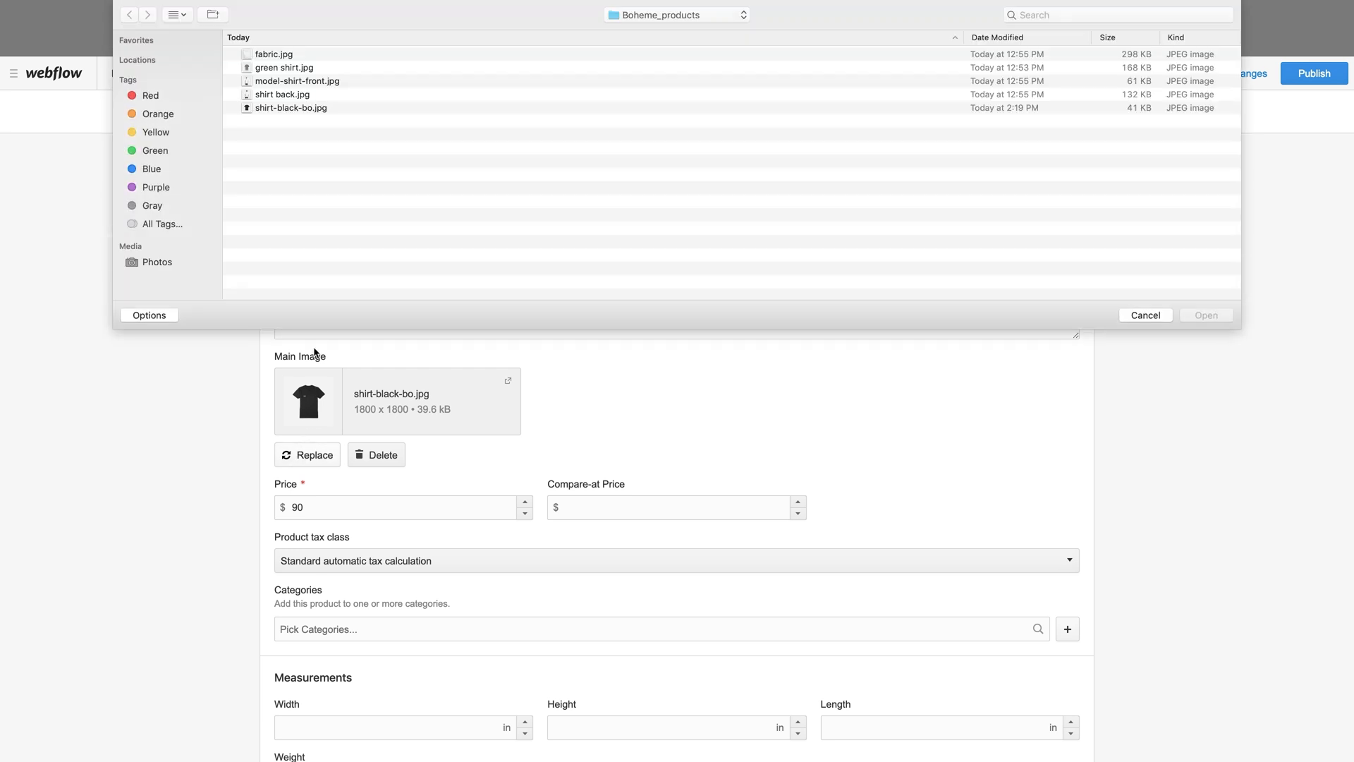
left_click(285, 68)
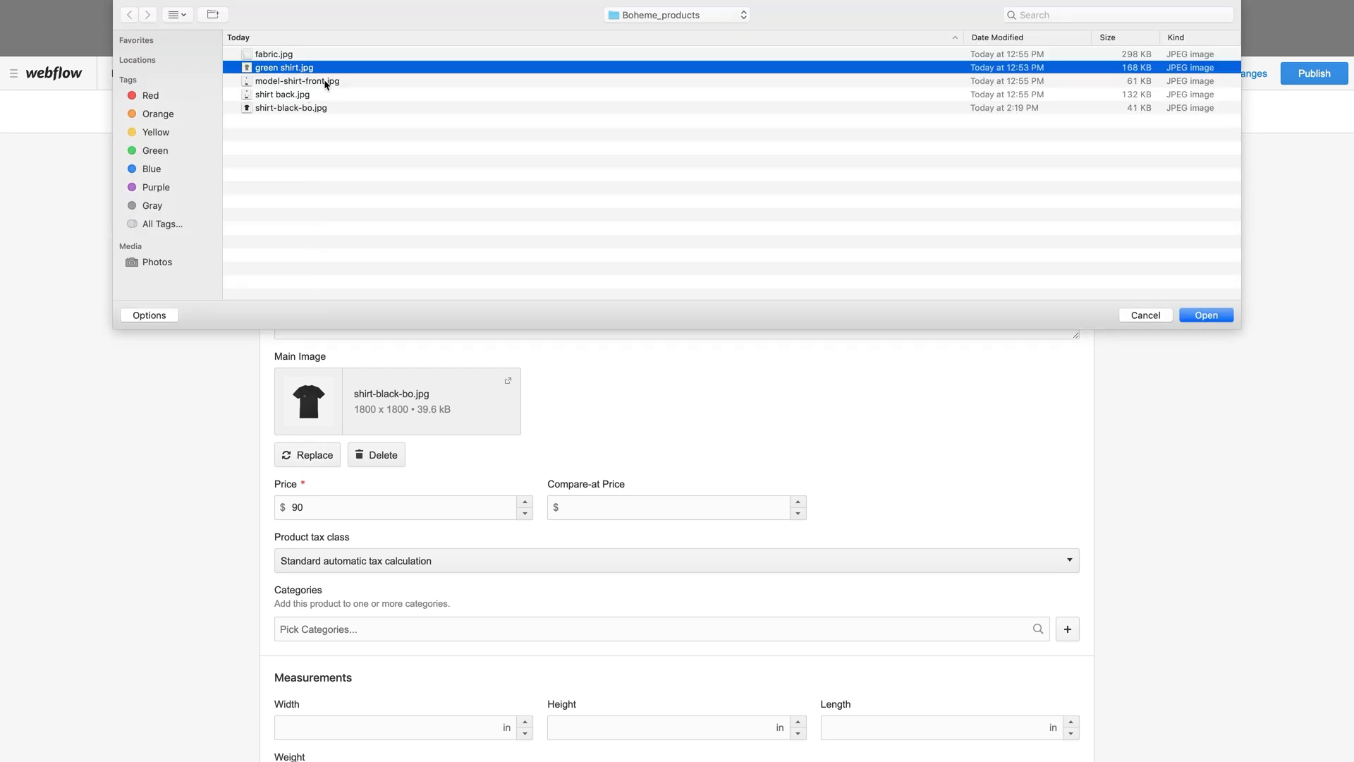
left_click(1205, 315)
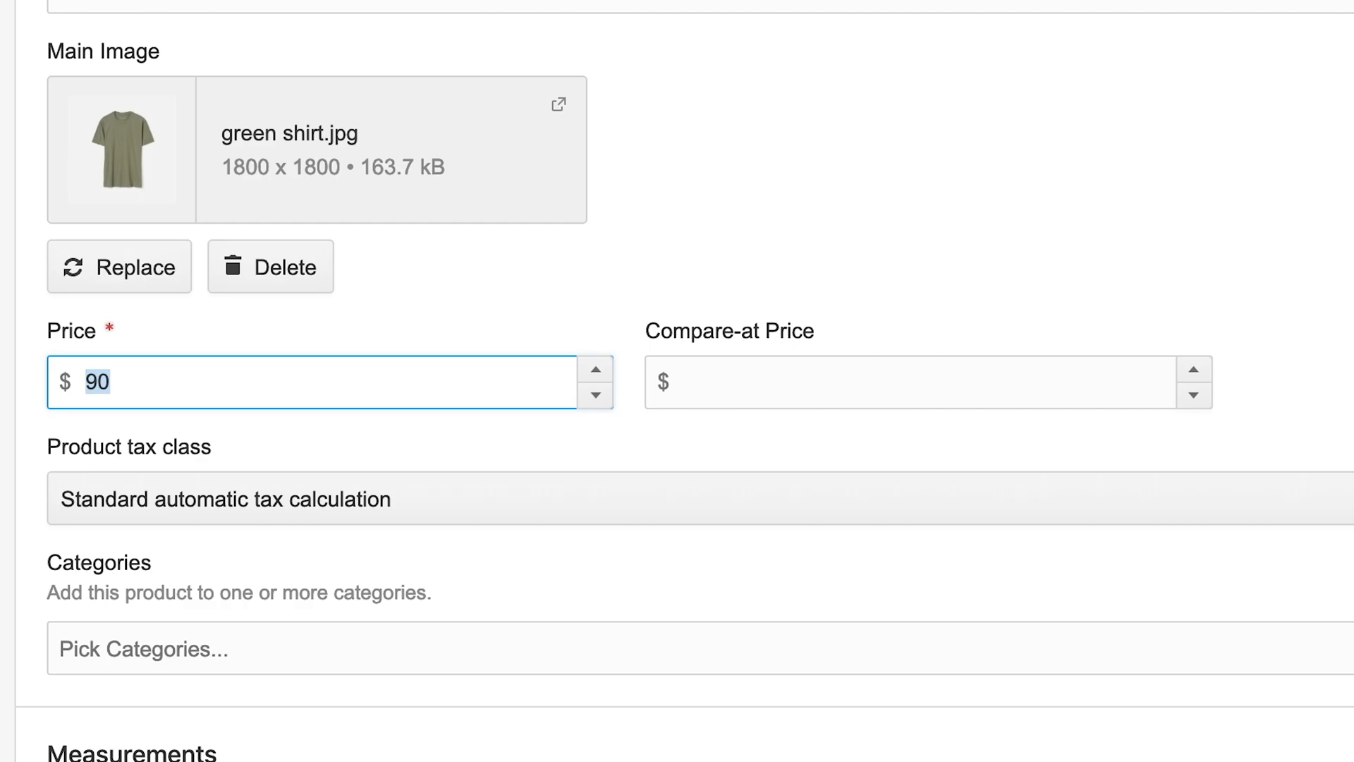
type("110")
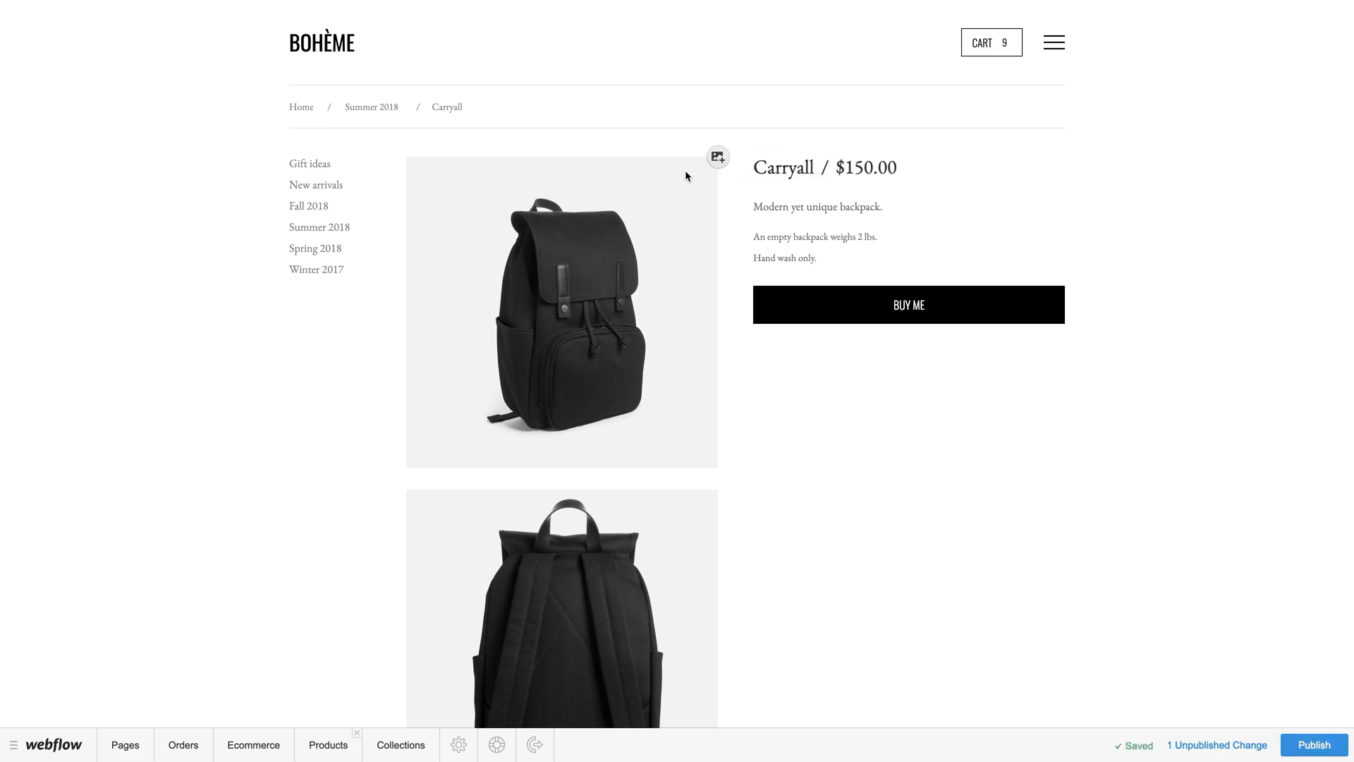
left_click(814, 236)
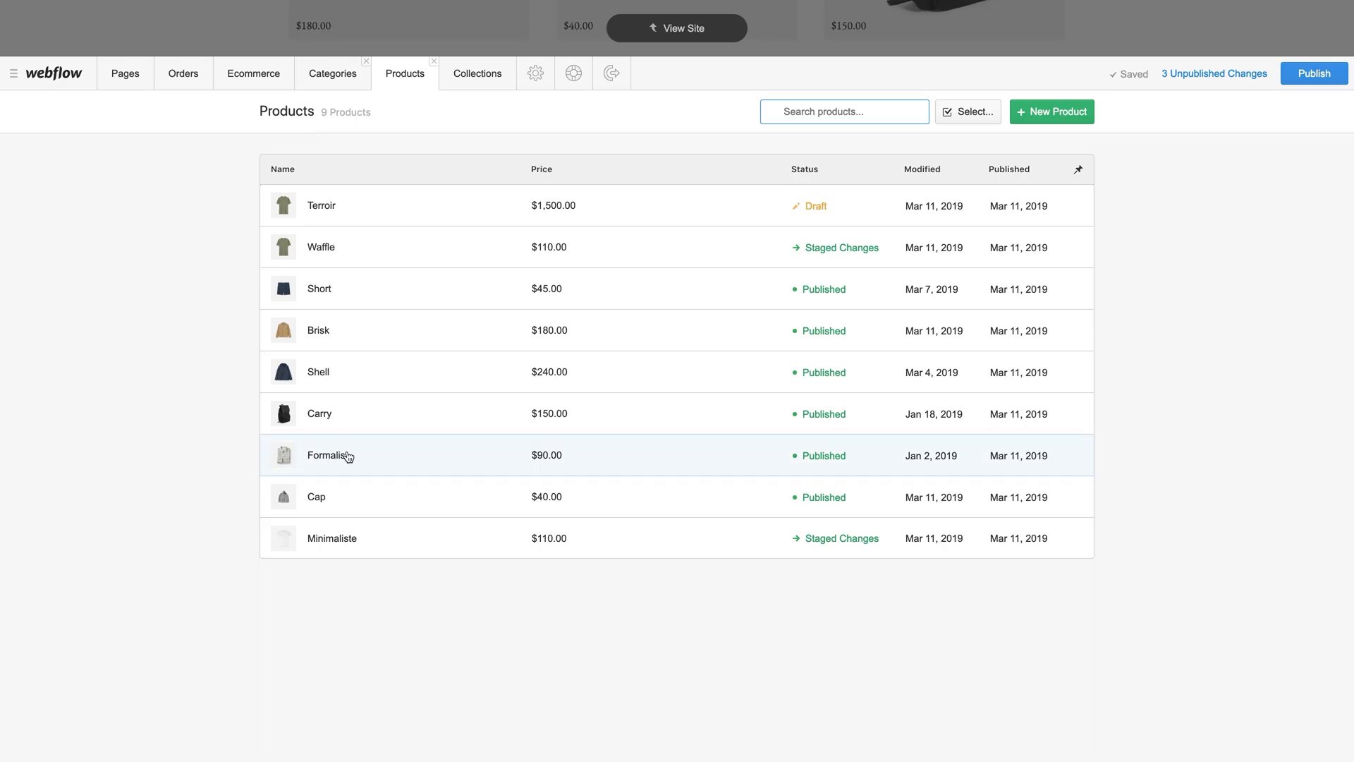
Enable Track inventory for Formalist with a quantity of 15 and save
left_click(331, 454)
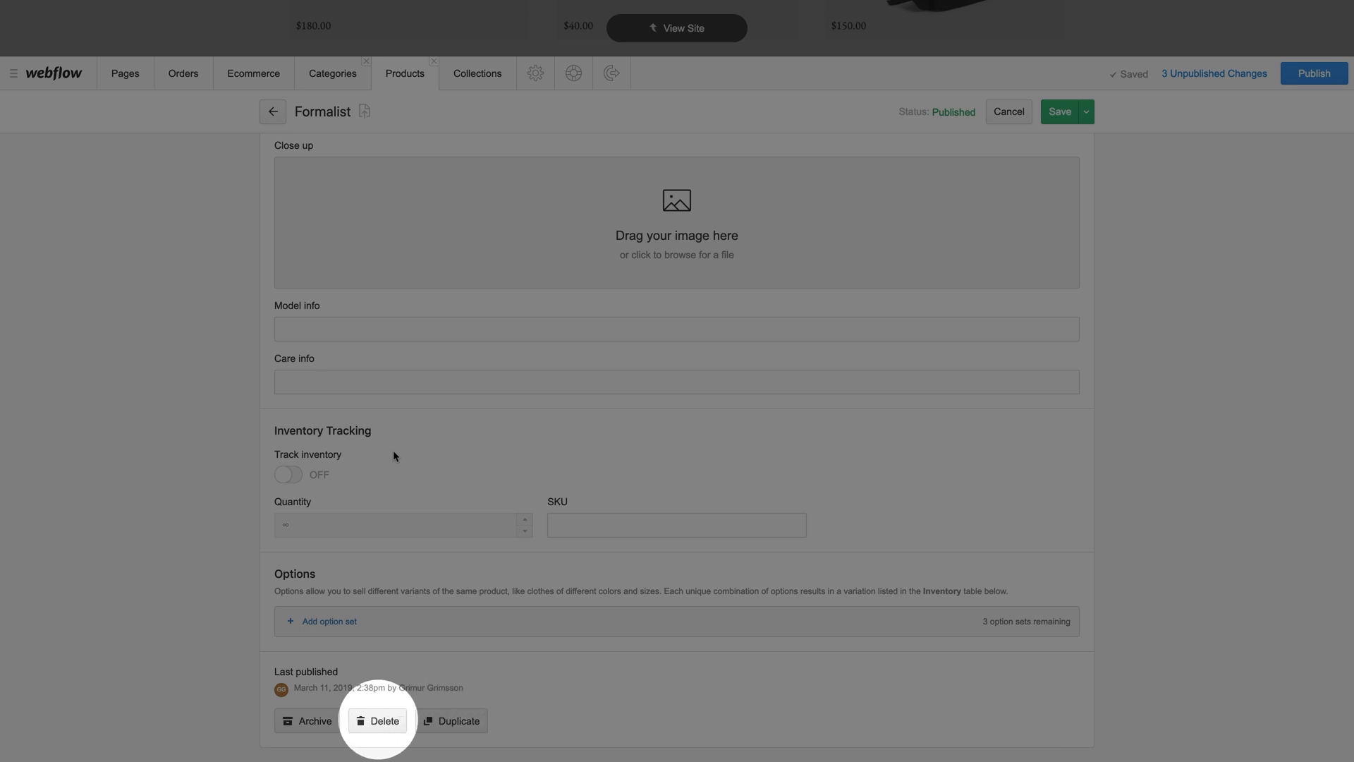
mouse_move(307, 720)
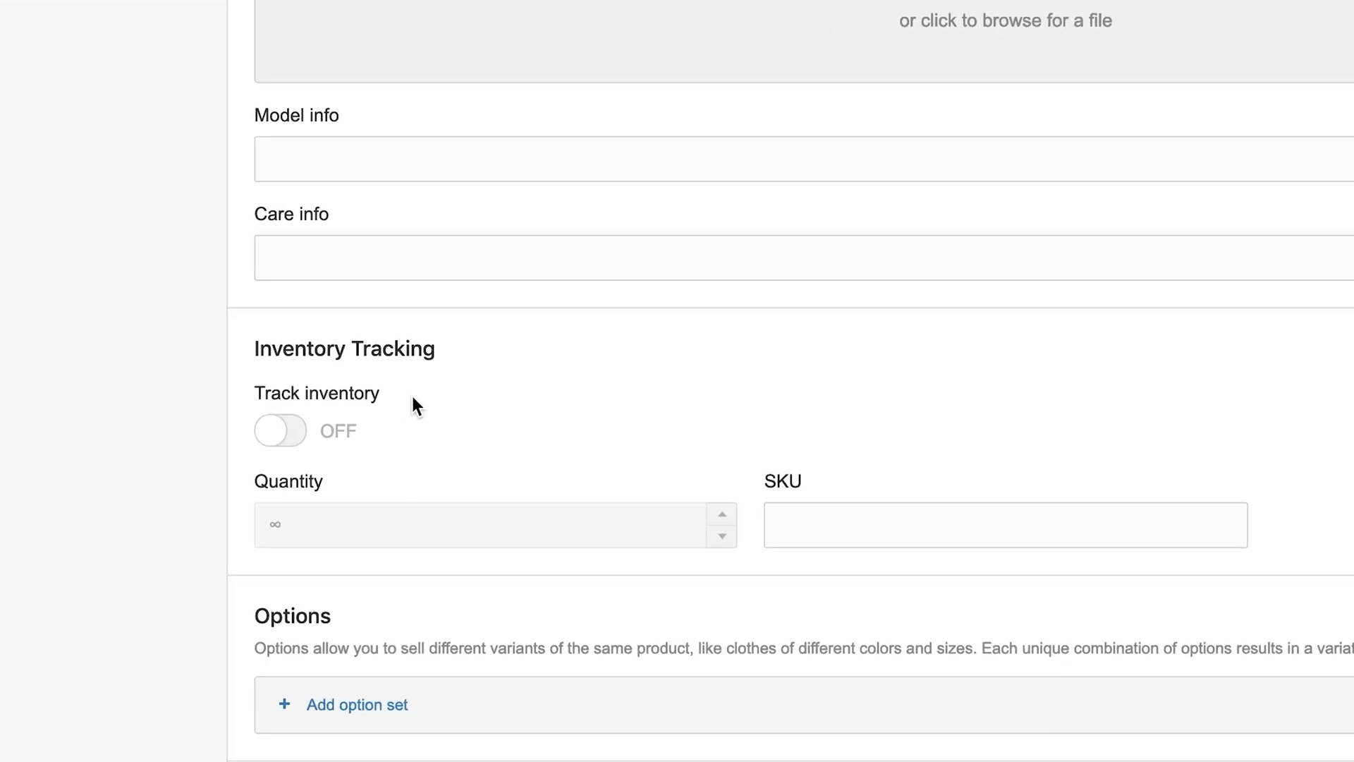
left_click(280, 430)
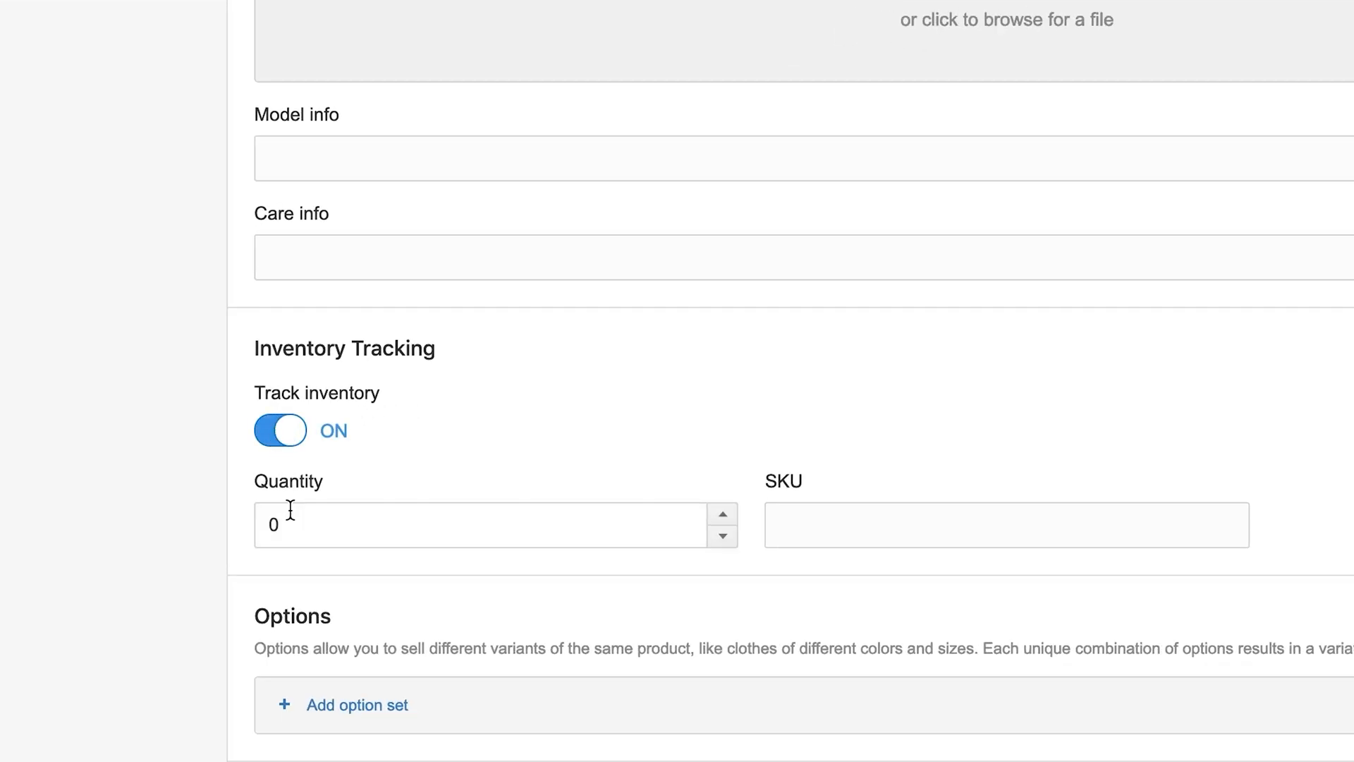
type("2")
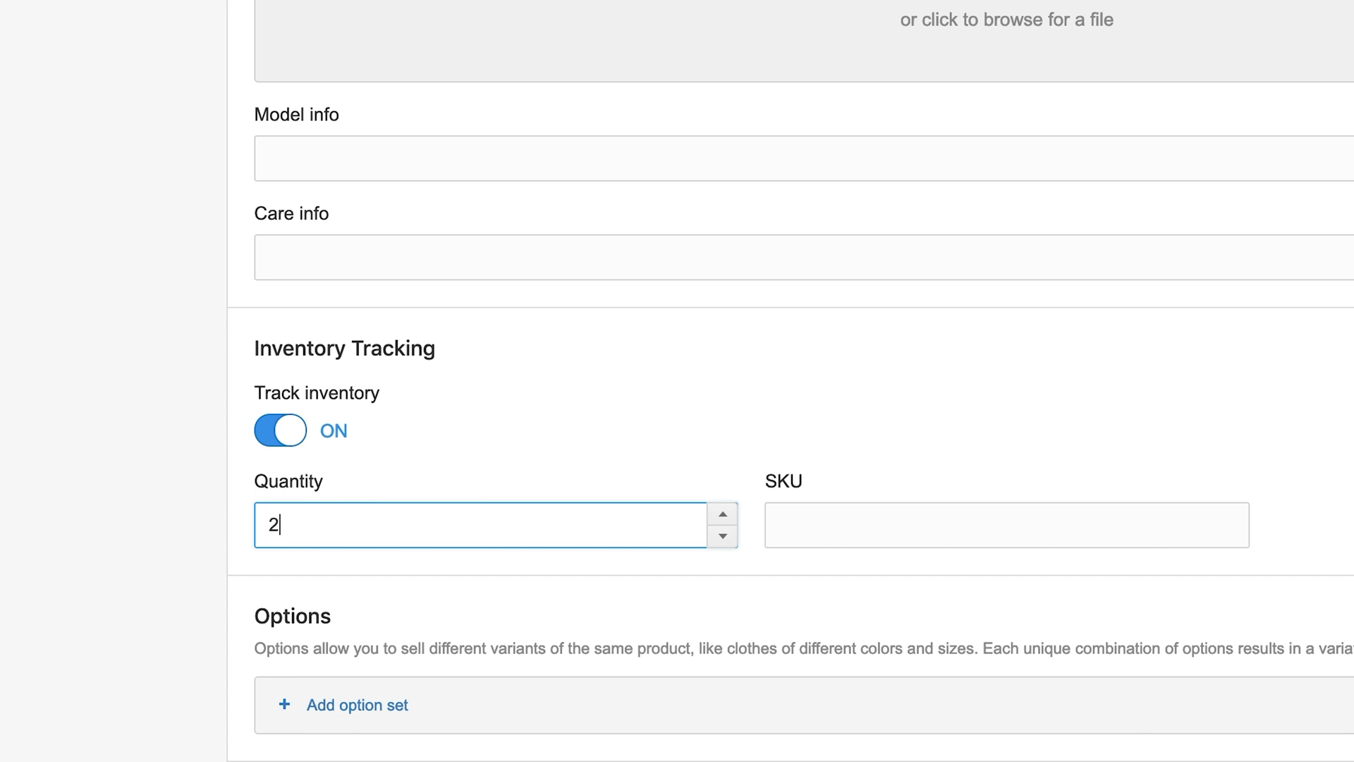
type("11")
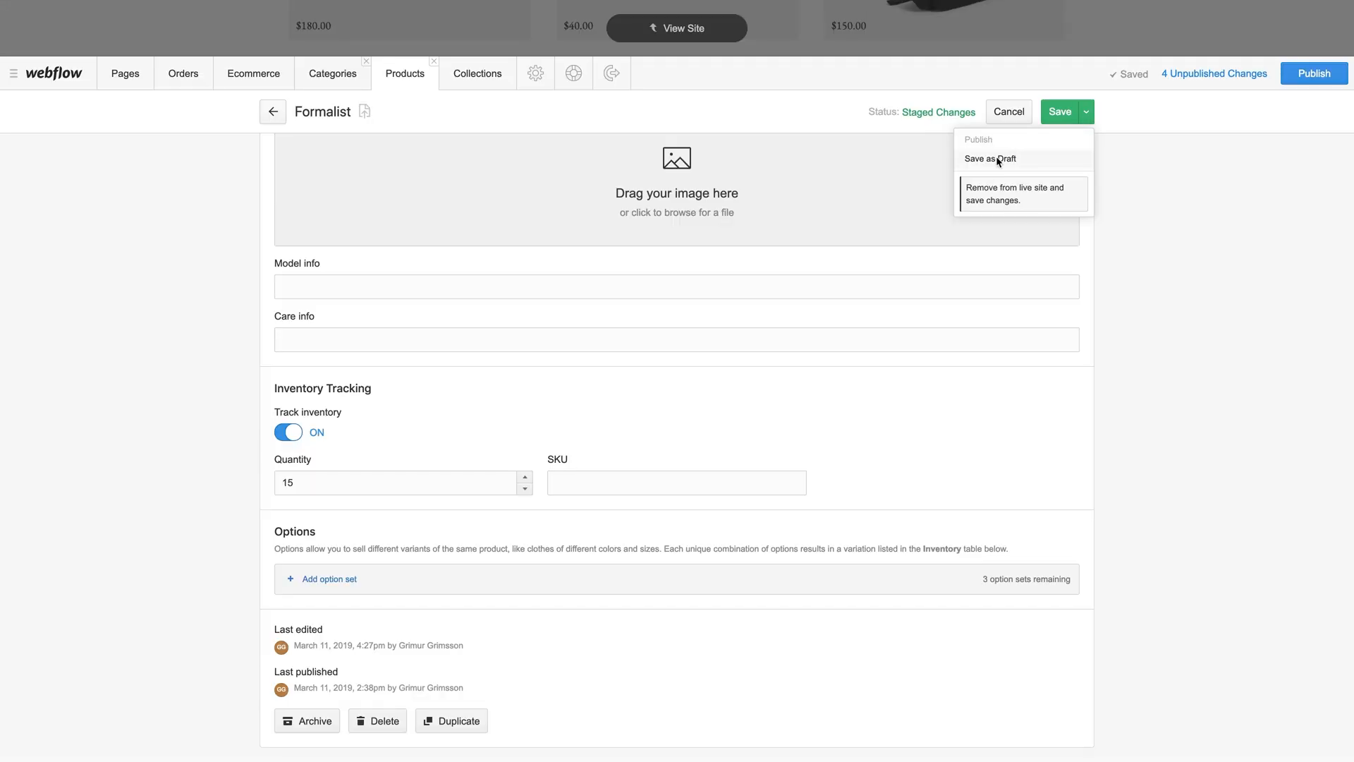
left_click(989, 158)
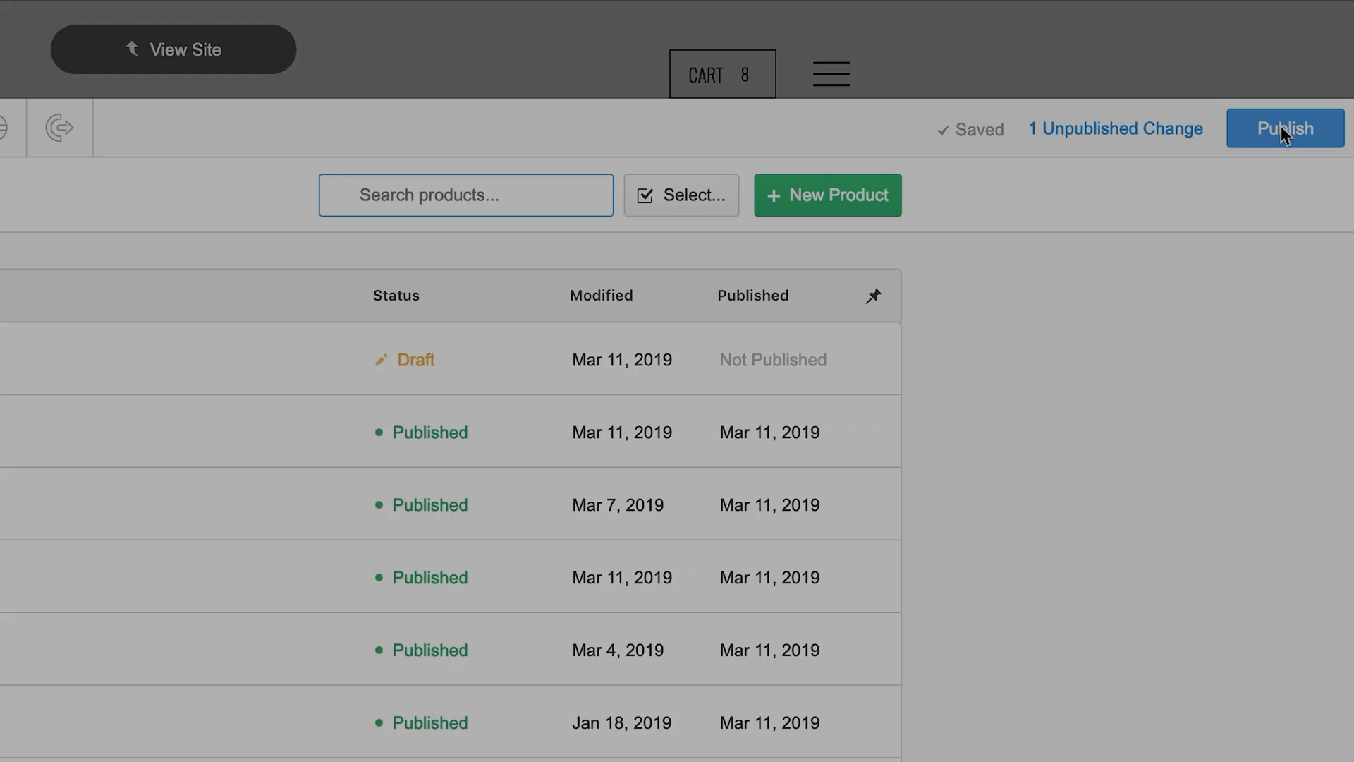
Publish the 1 pending change and view the live Bohème all-products page
left_click(1285, 128)
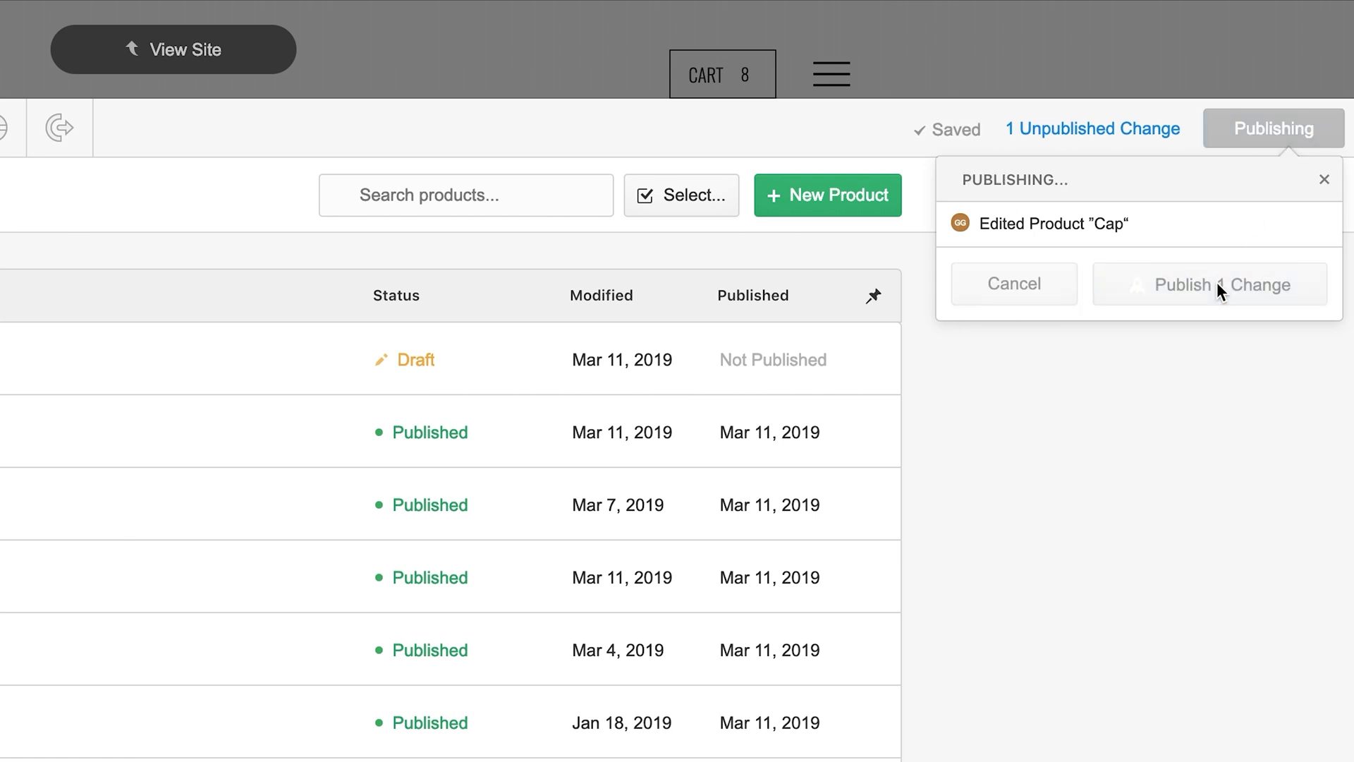
left_click(1209, 285)
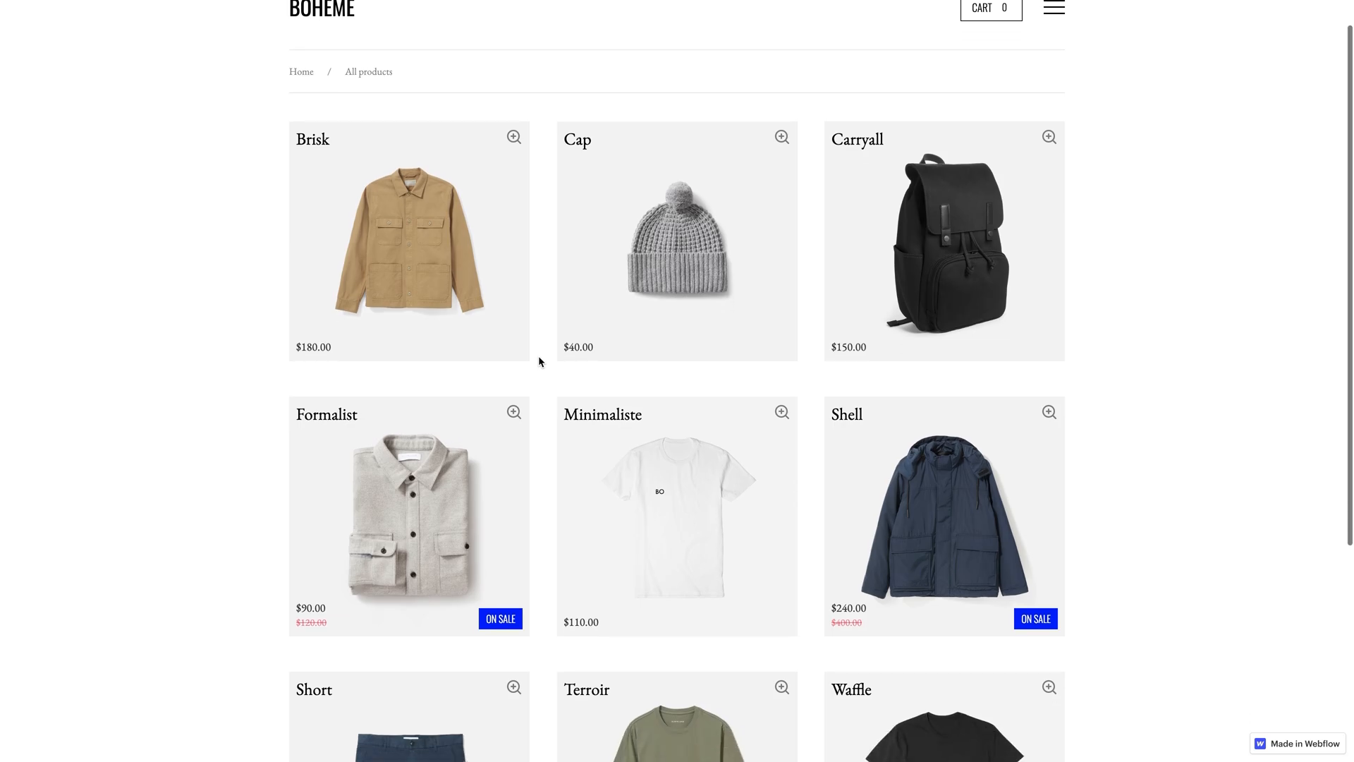
scroll("down", 3)
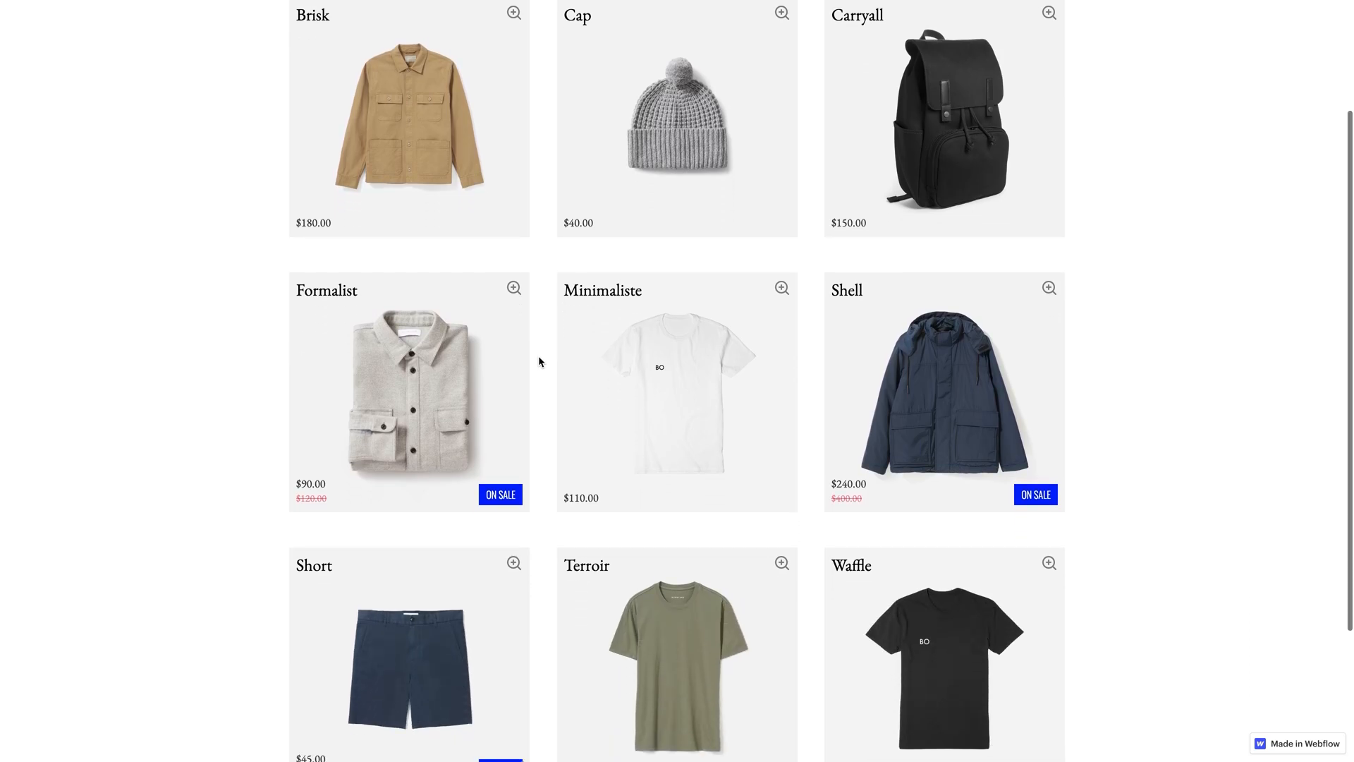